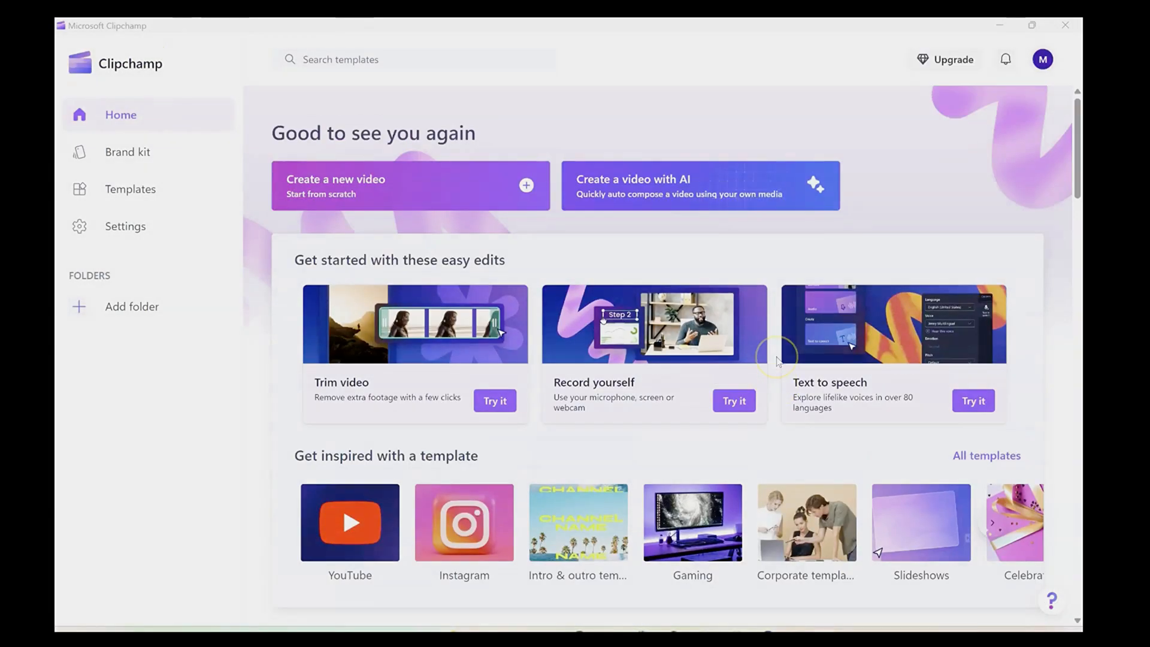
pyautogui.moveTo(685, 323)
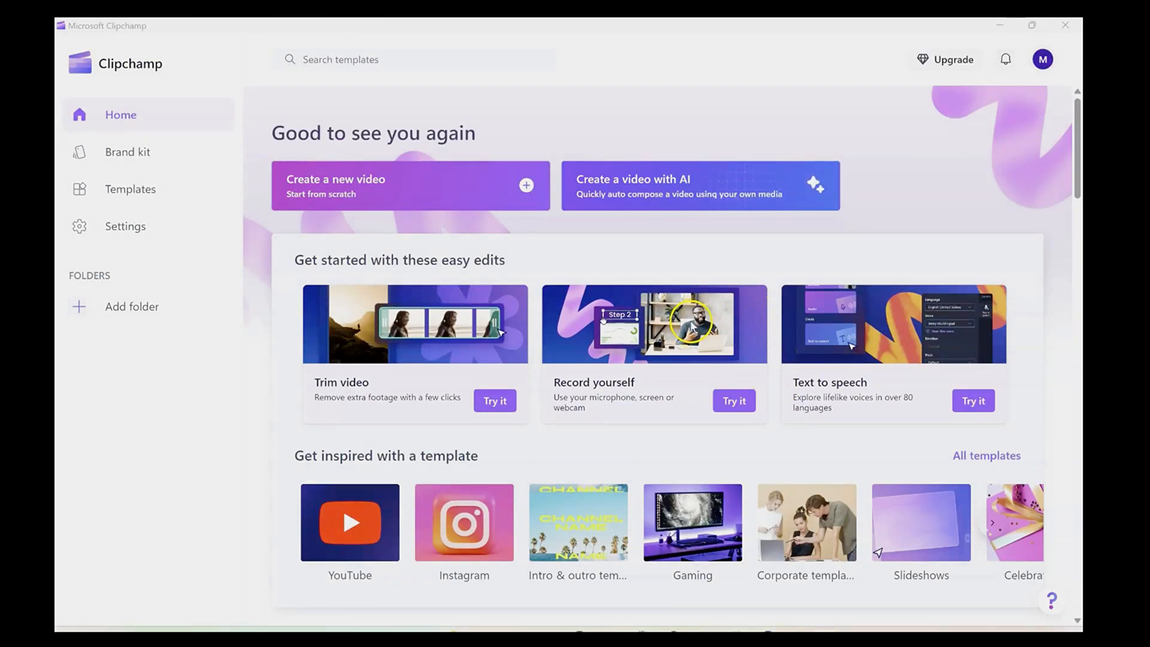
# Start a text-to-speech project and type the 'Welcome to BizCrown Media…' welcome message as its script
pyautogui.scroll(-3)
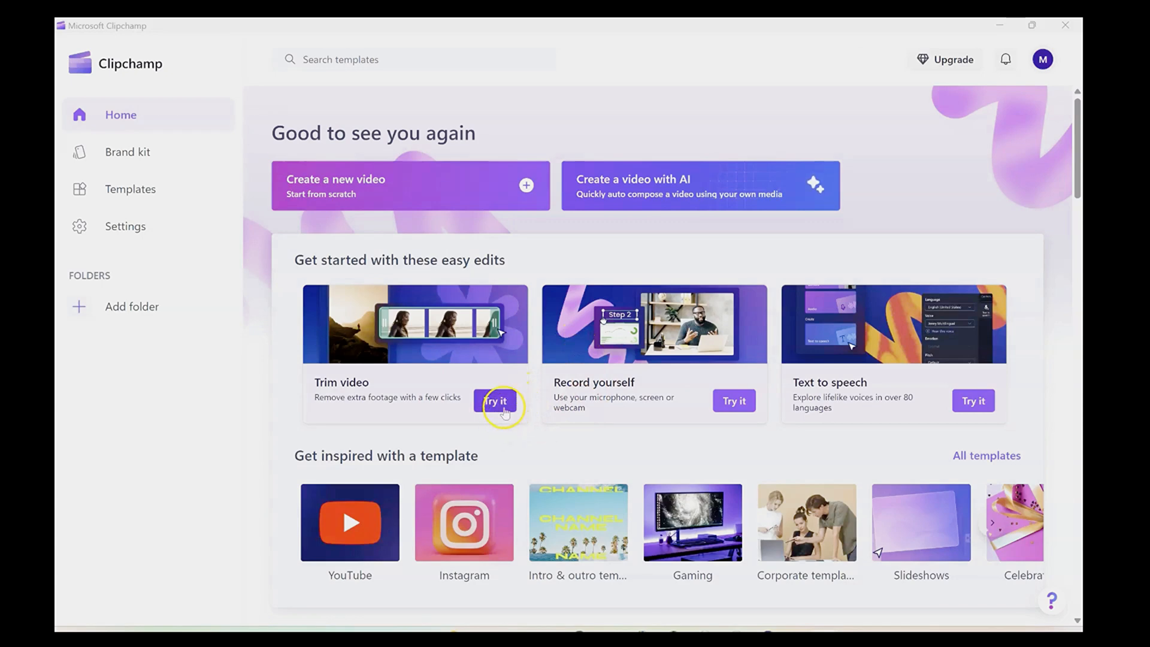
pyautogui.scroll(-3)
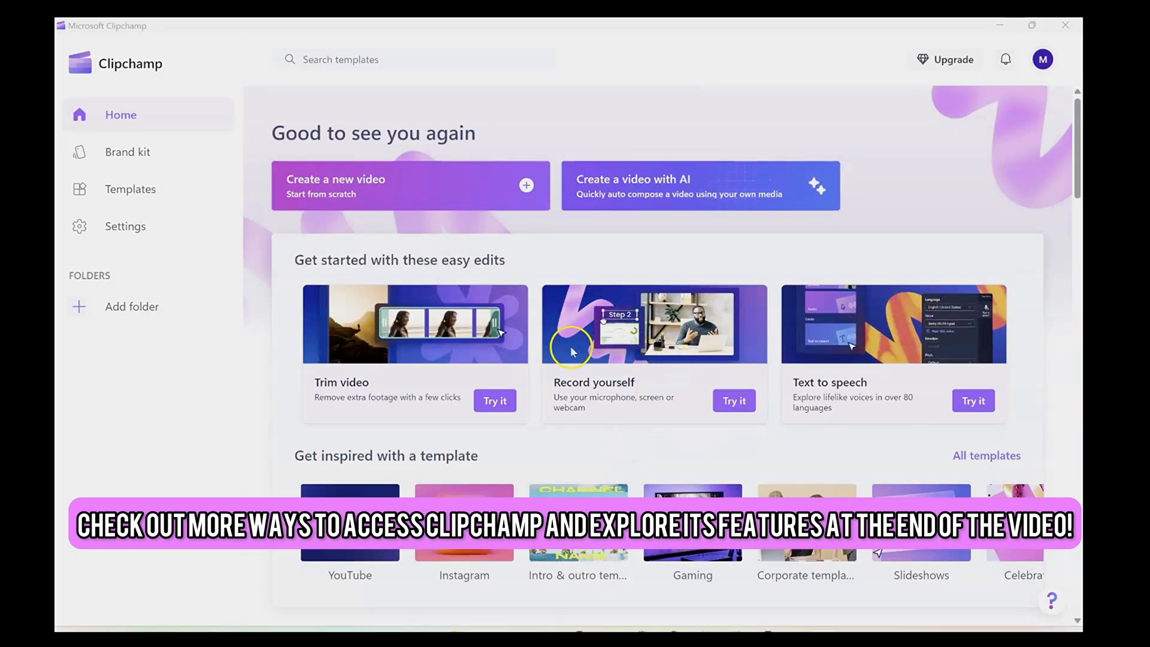
pyautogui.moveTo(568, 355)
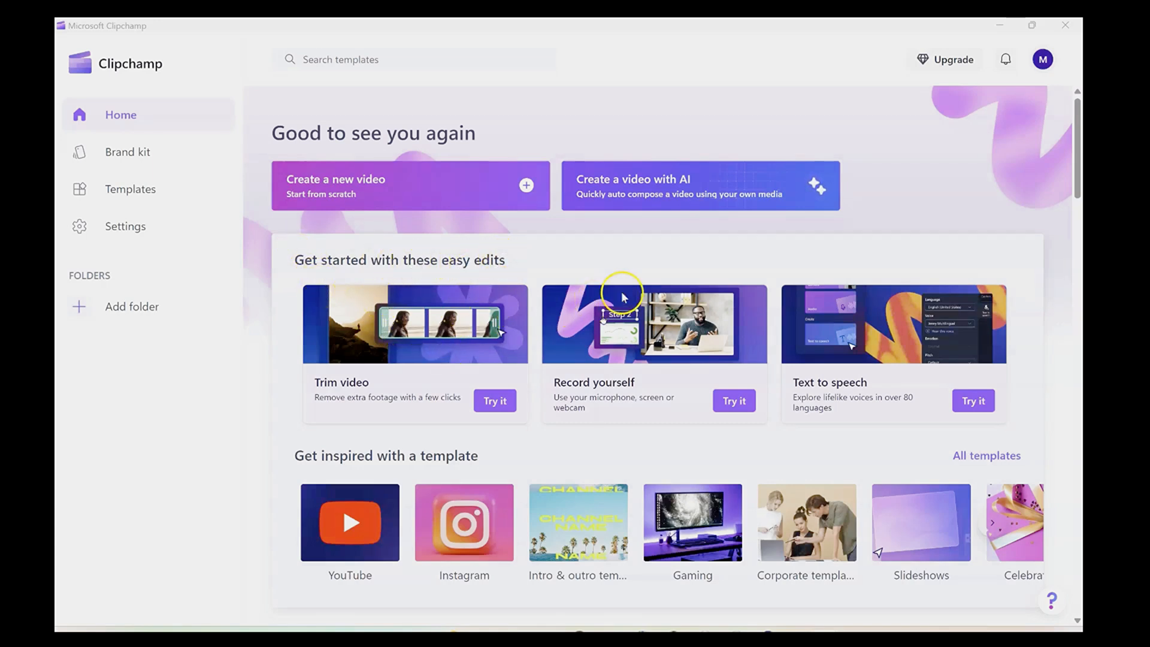
pyautogui.moveTo(840, 359)
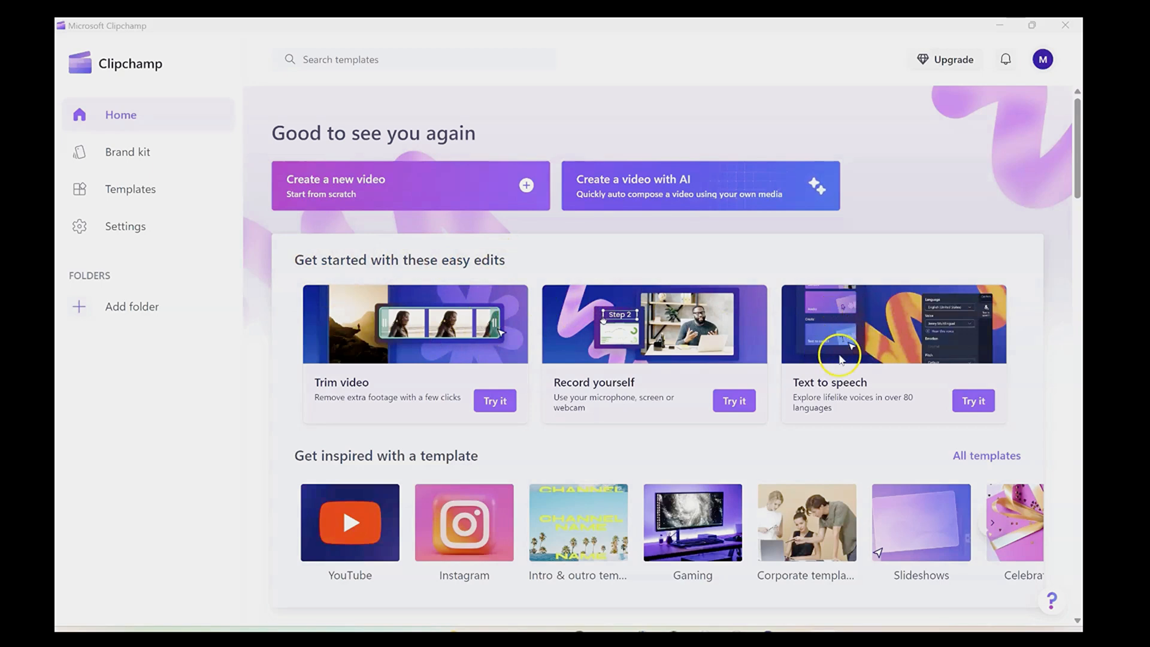
pyautogui.moveTo(842, 372)
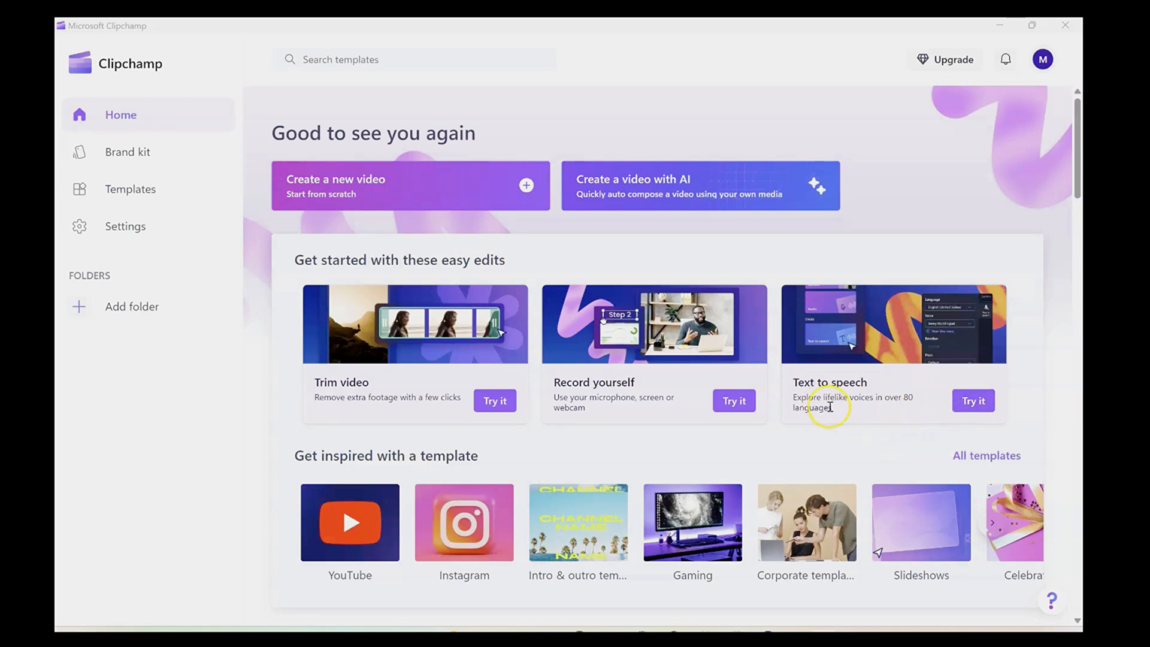
pyautogui.moveTo(834, 424)
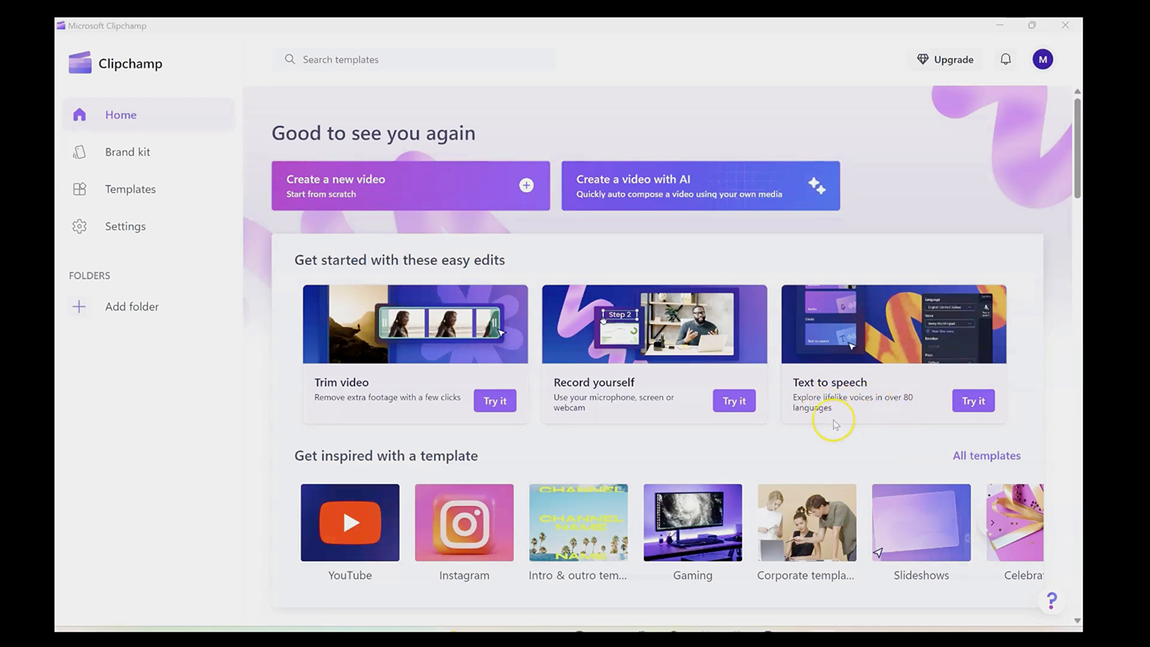
pyautogui.moveTo(973, 401)
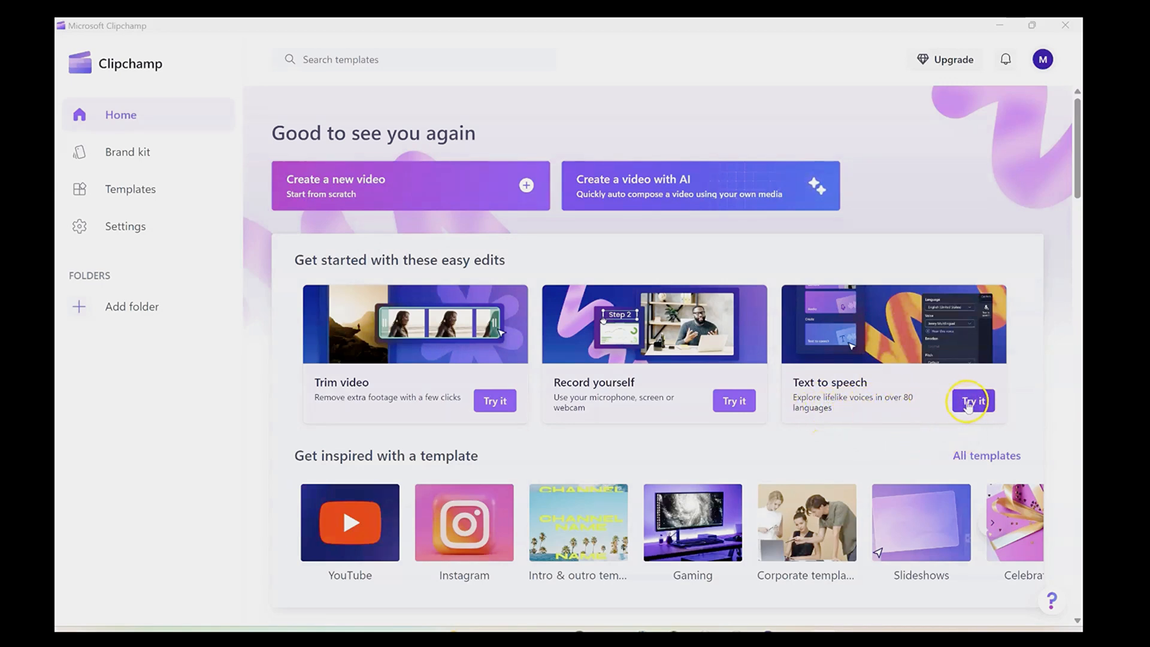
pyautogui.click(971, 400)
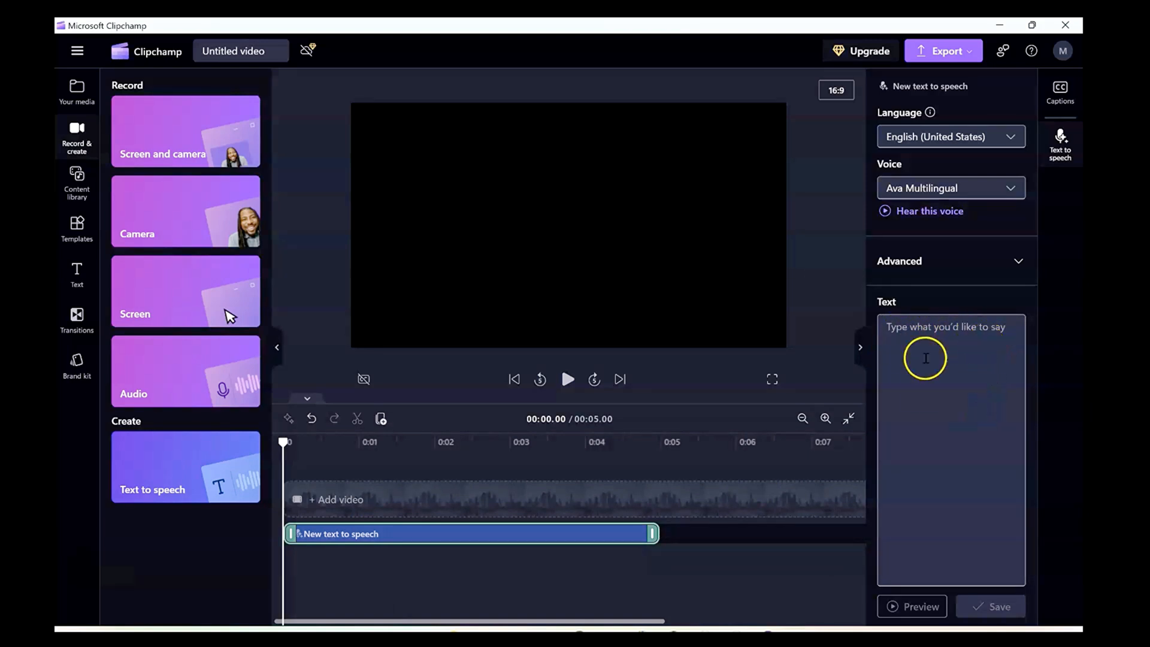
pyautogui.write('Welcome to BizCrown Media, we are happy you are here! If you need assistance with your digital marketing to grow your business, feel free to reach out! Have a good one.')
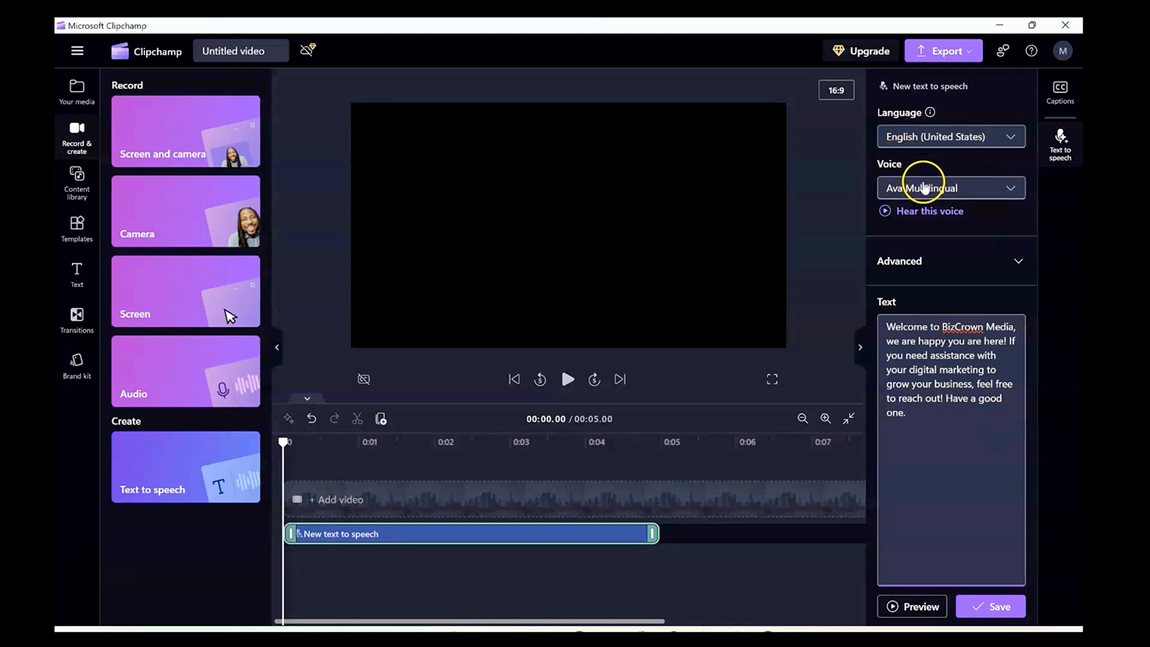
pyautogui.click(949, 137)
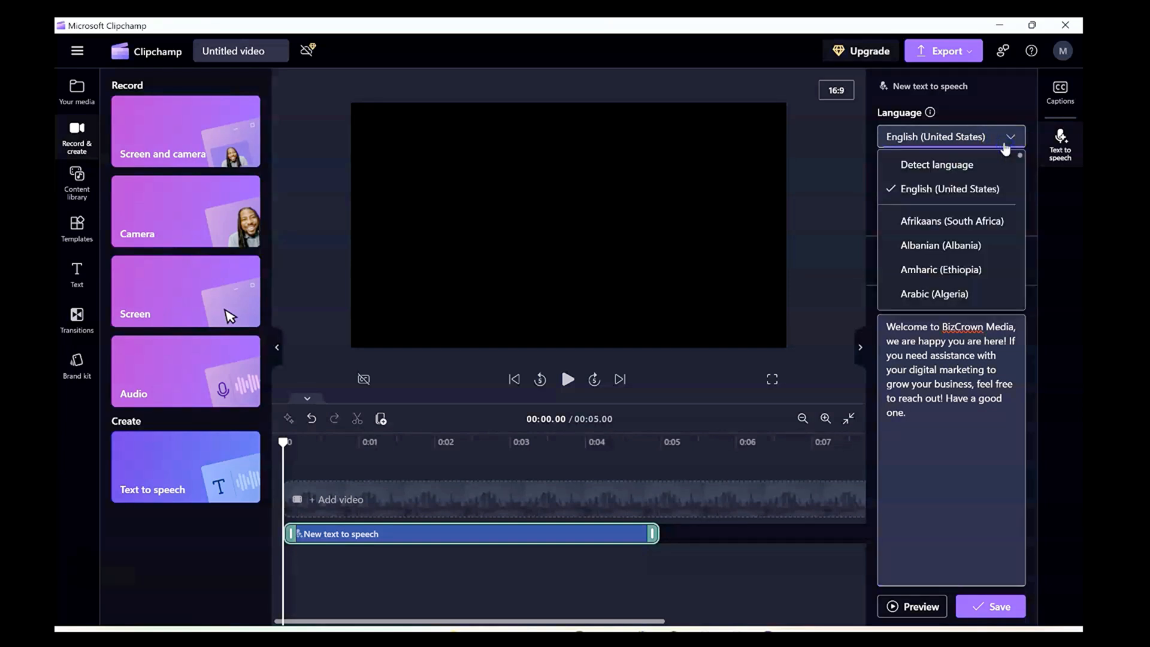
pyautogui.scroll(-3)
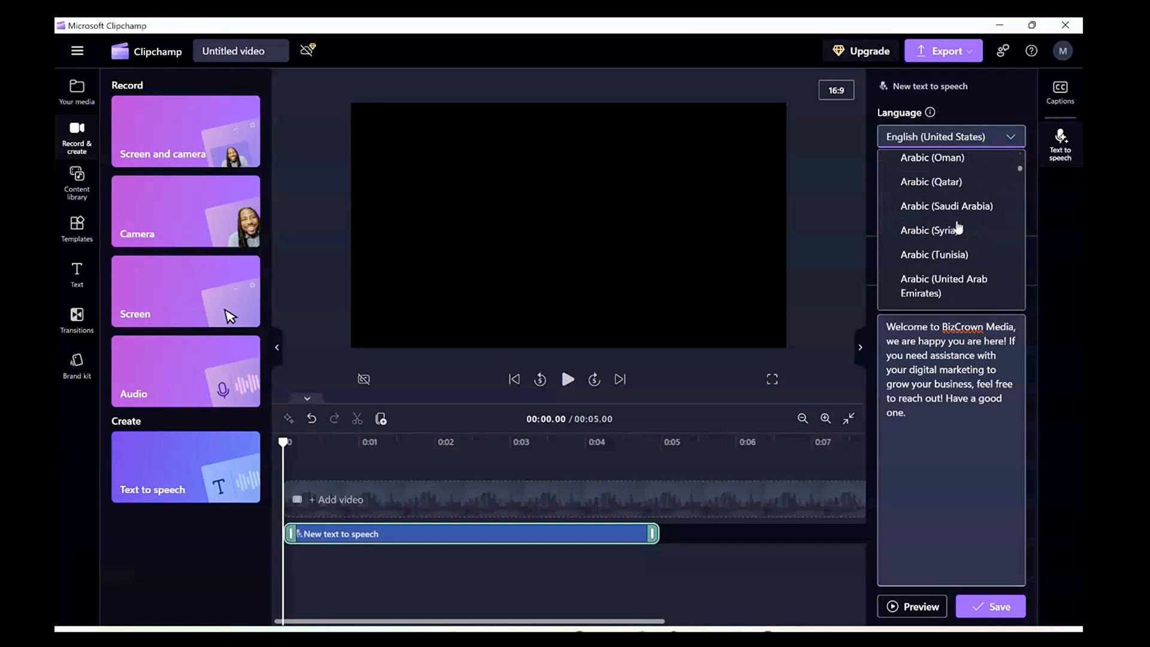
pyautogui.scroll(-3)
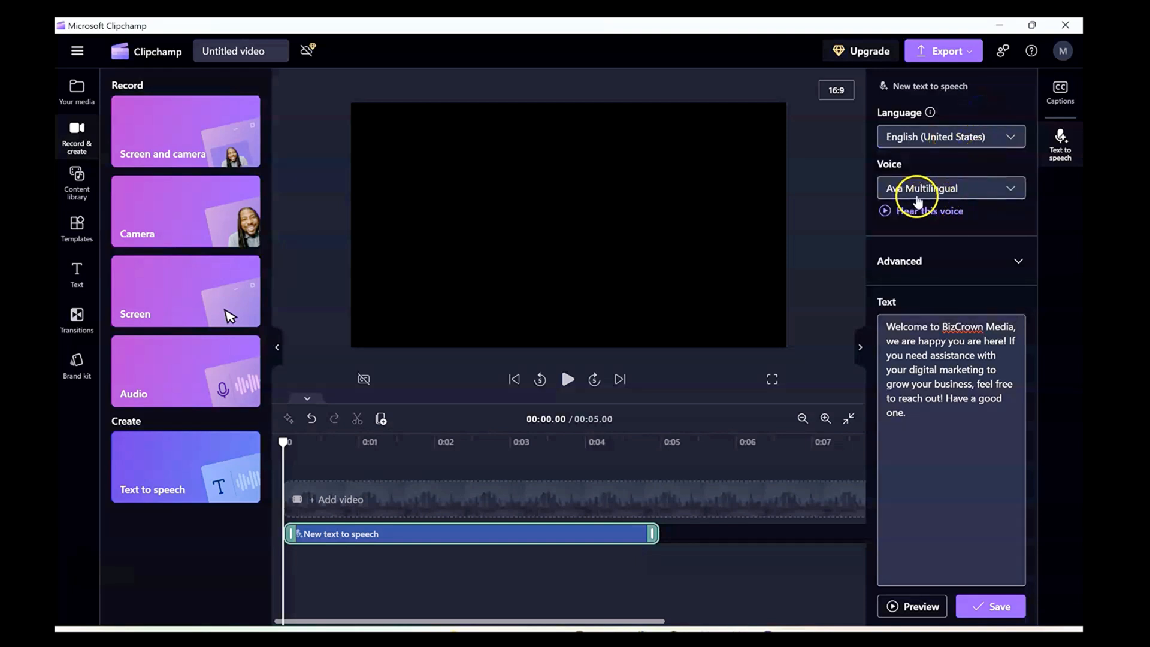
pyautogui.click(950, 188)
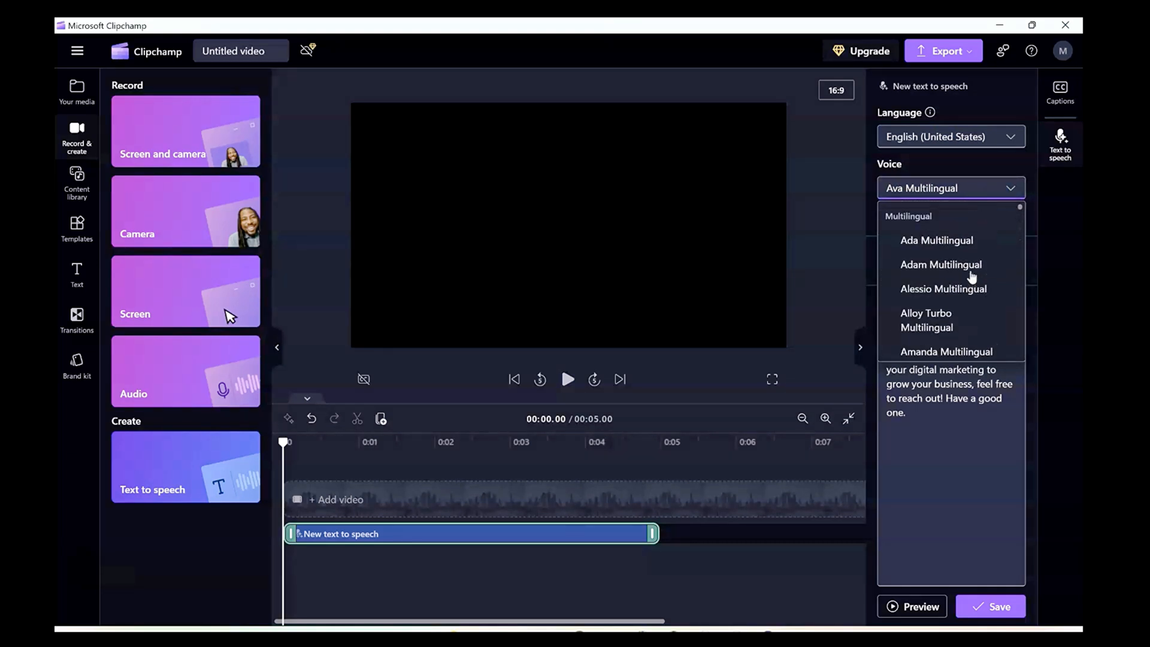
pyautogui.scroll(-3)
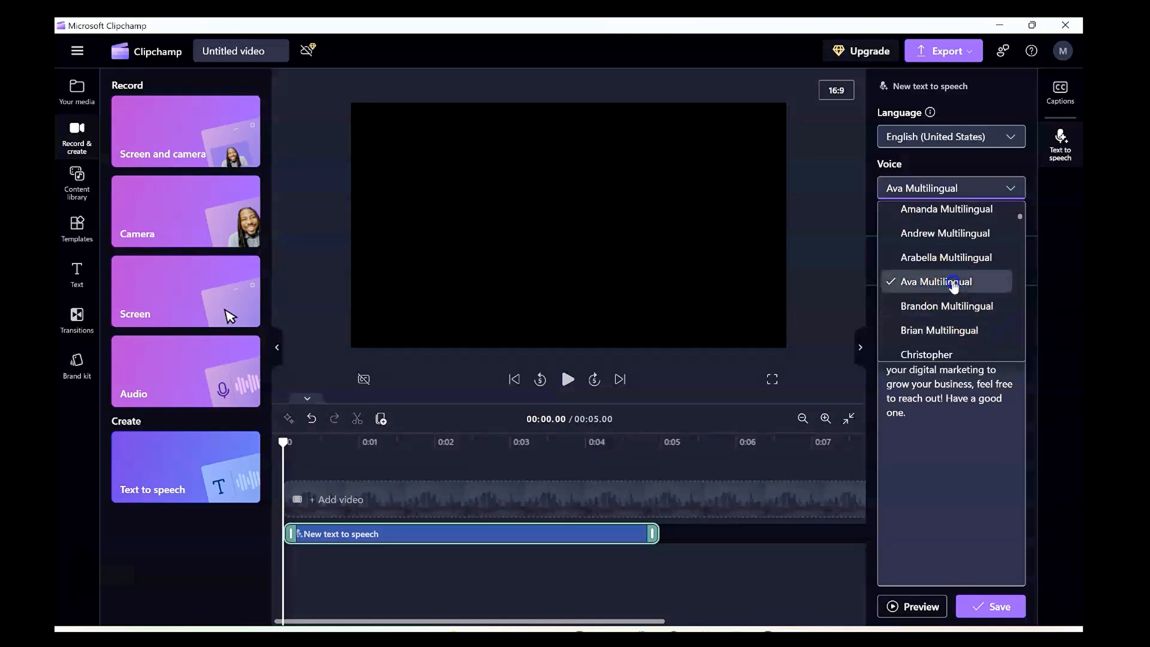
pyautogui.click(935, 281)
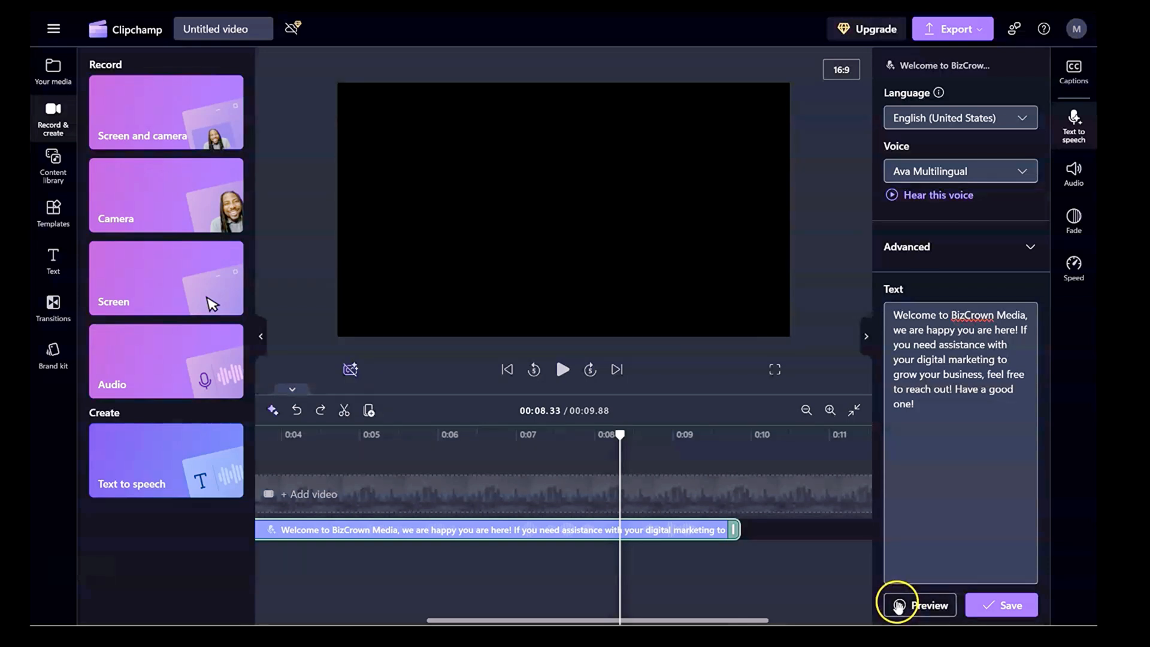
pyautogui.moveTo(909, 617)
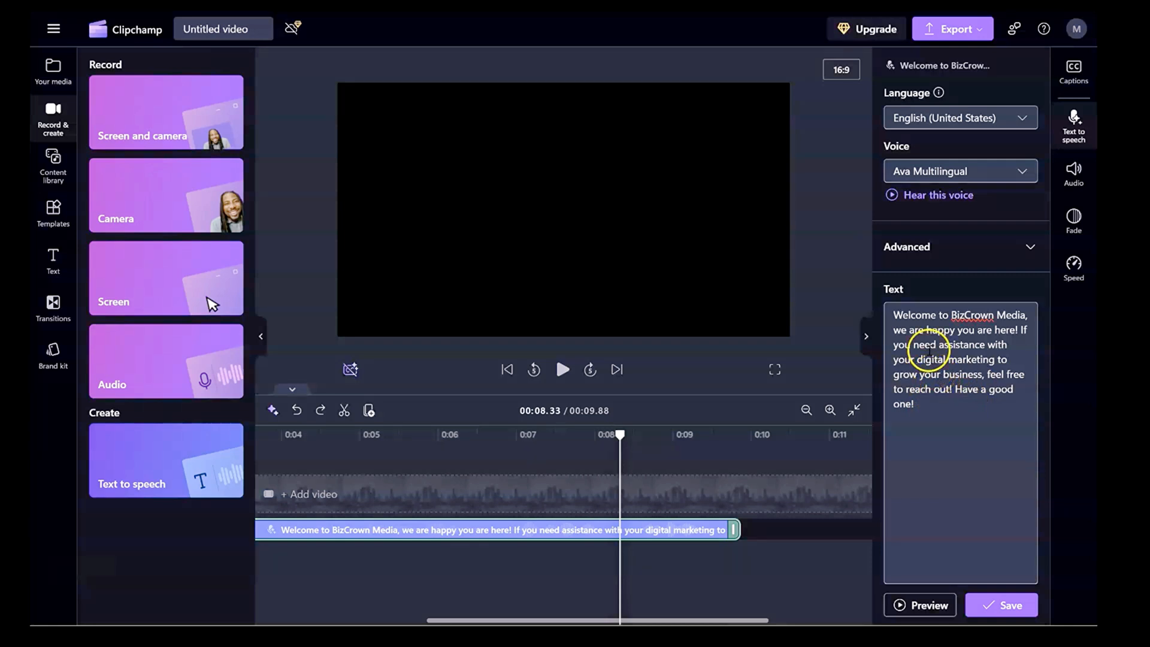
# Reopen the voice list and keep Ava Multilingual as the voice
pyautogui.click(961, 171)
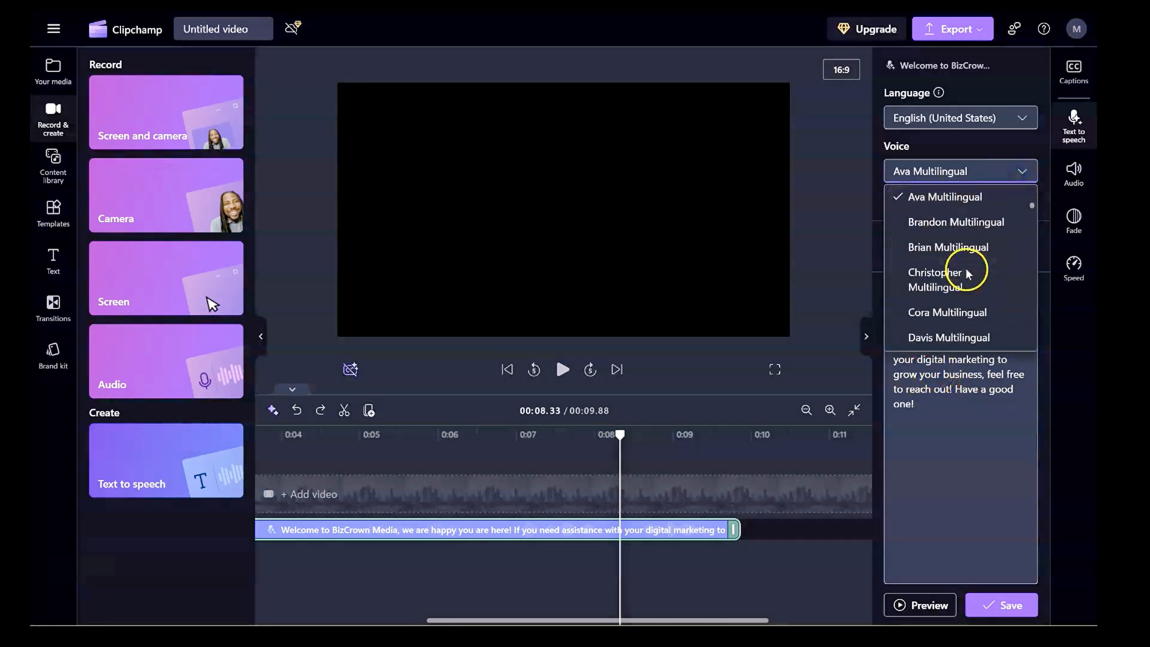
pyautogui.click(945, 171)
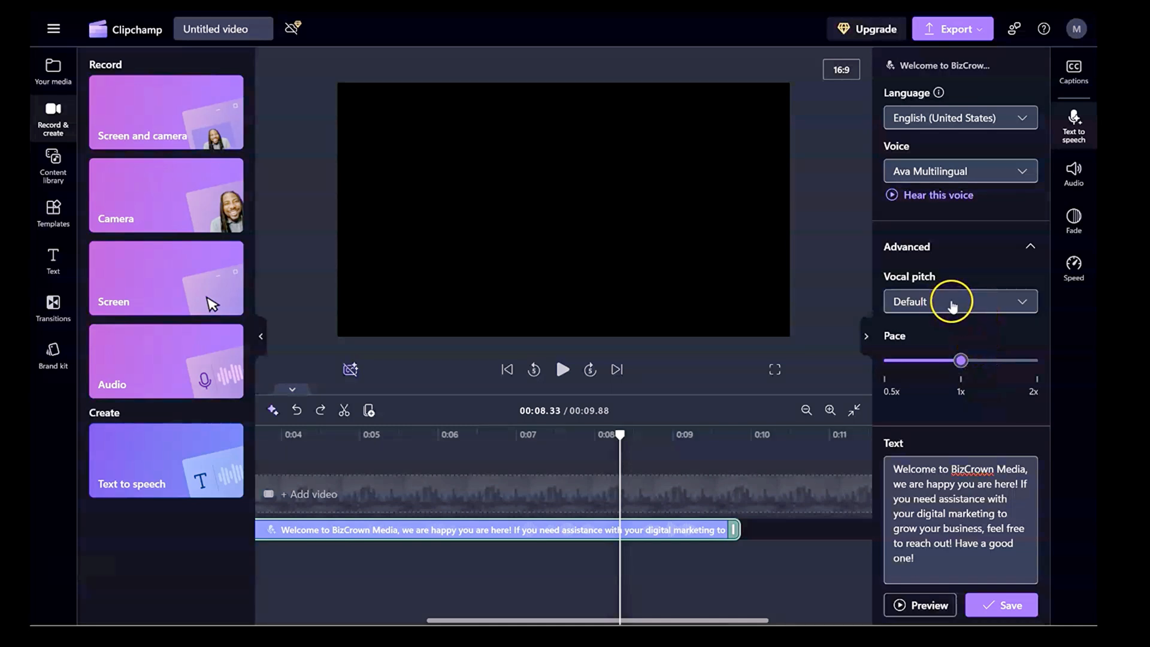
pyautogui.moveTo(1018, 313)
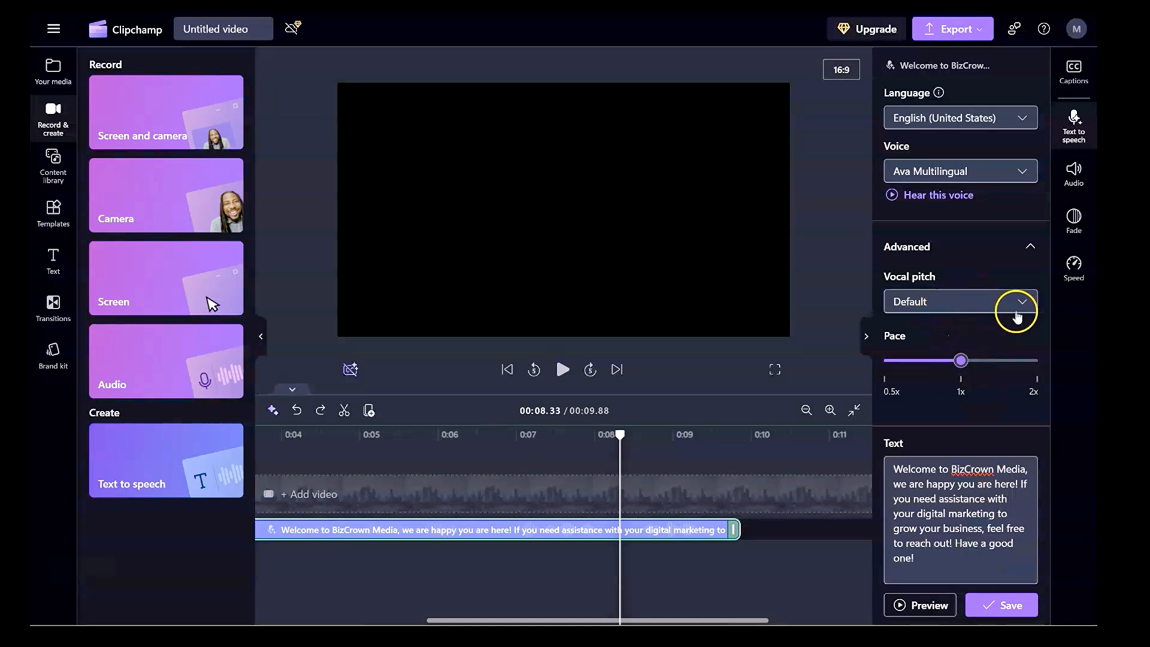
# Set the vocal pitch to High and preview the speech
pyautogui.click(1019, 301)
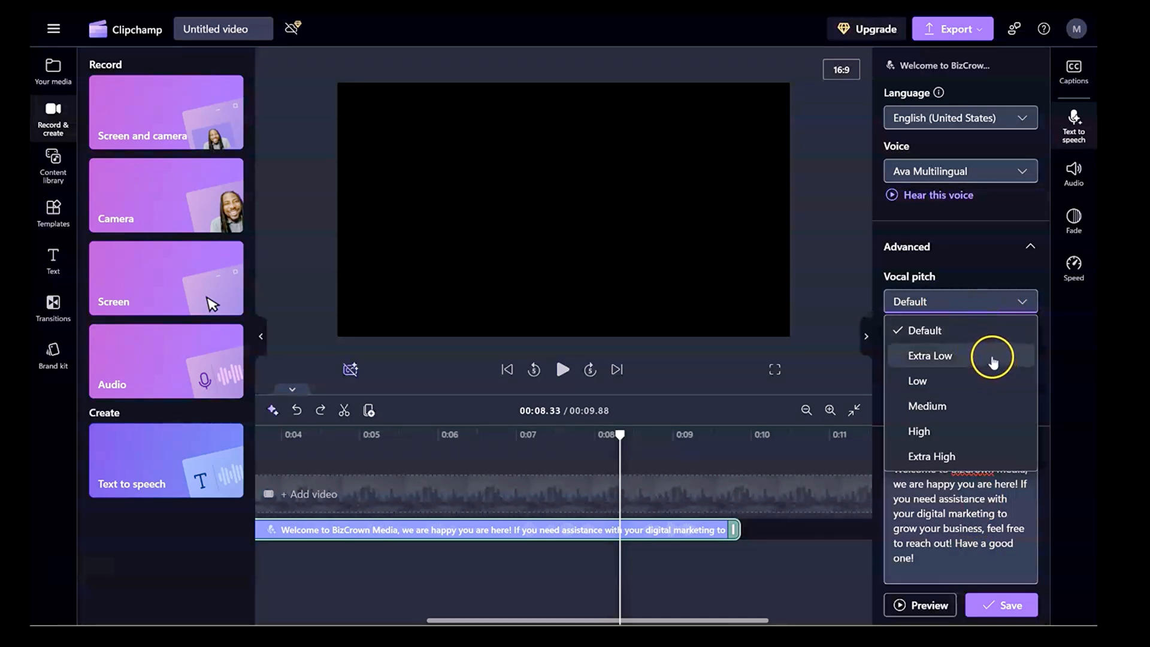
pyautogui.moveTo(987, 431)
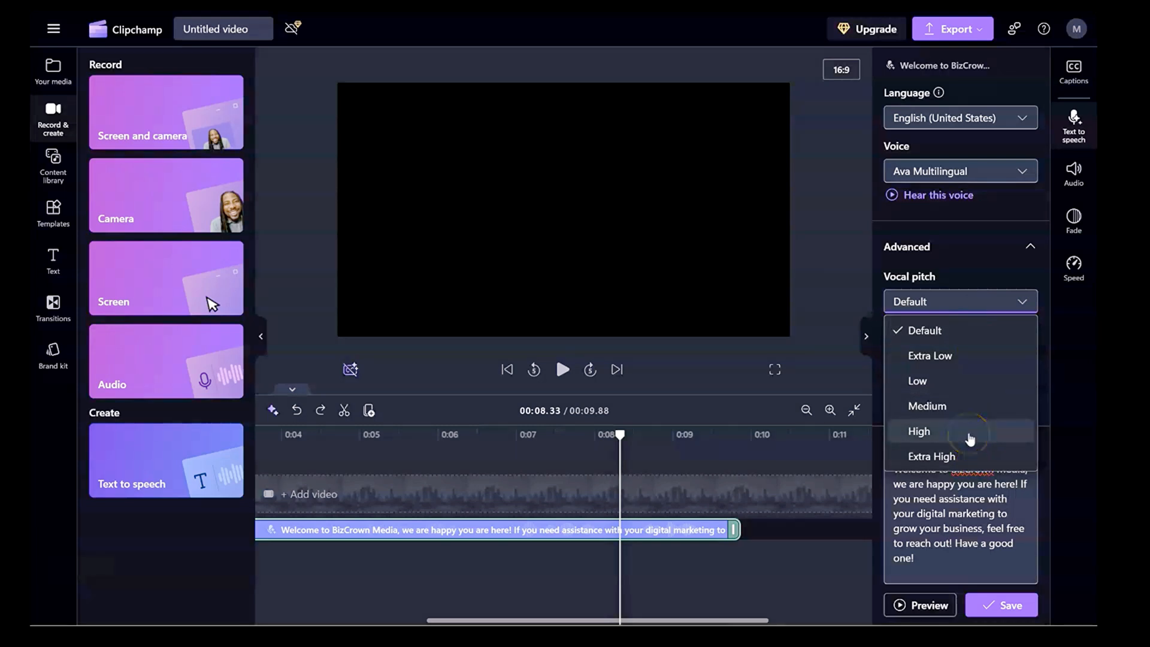
pyautogui.click(919, 431)
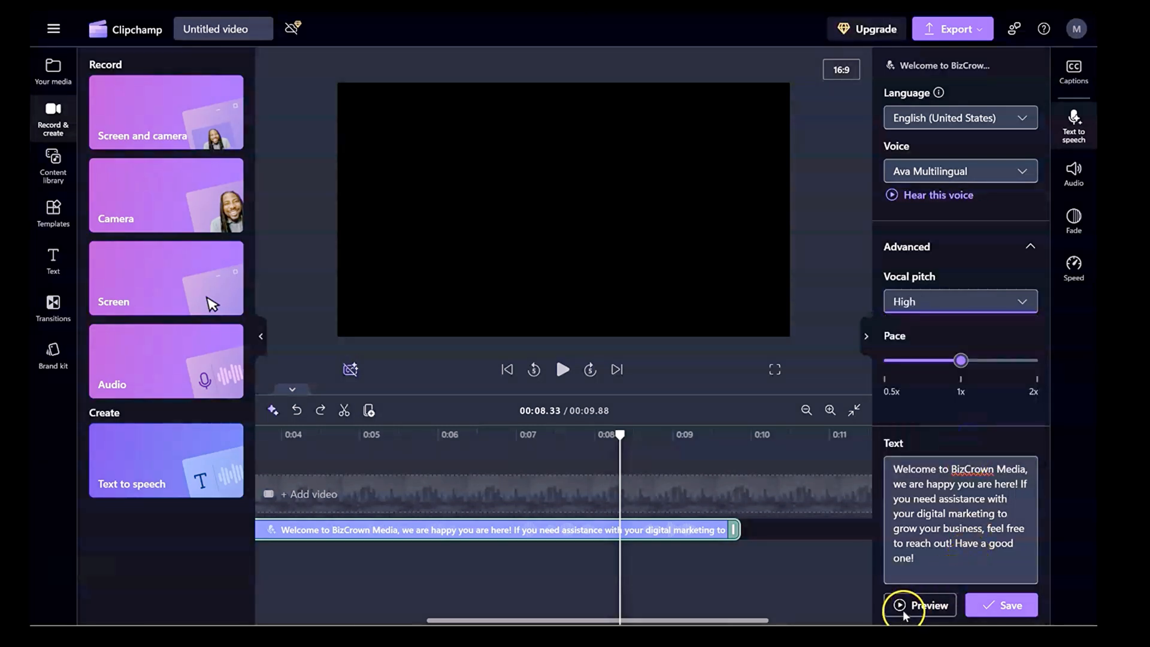
pyautogui.click(920, 605)
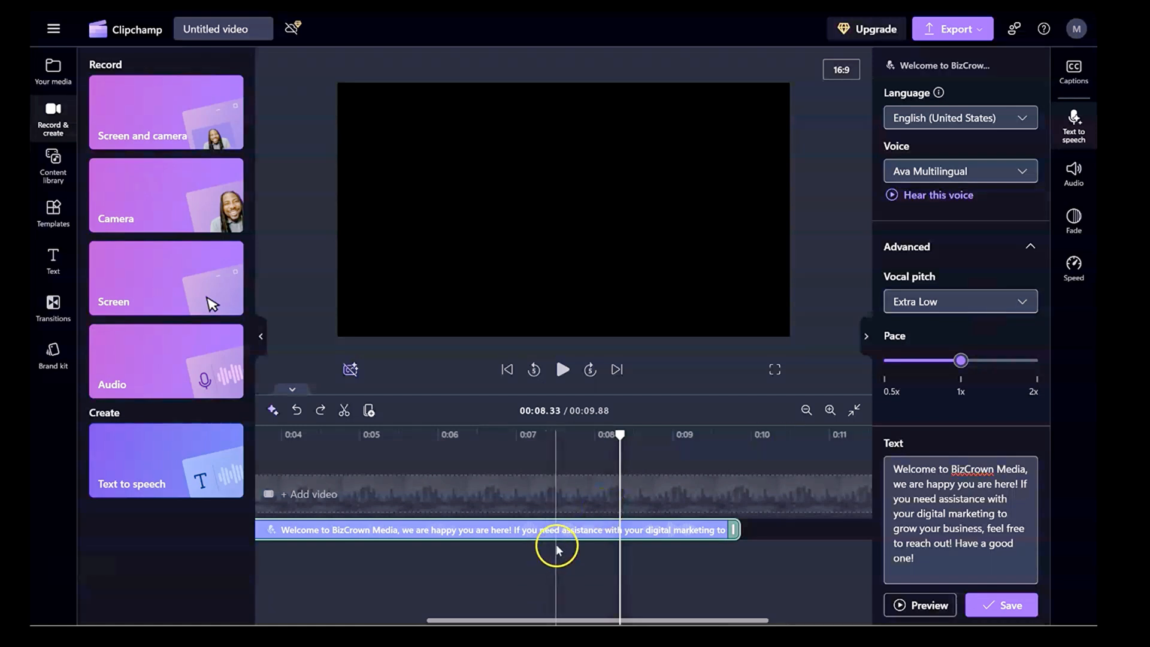
# Return the vocal pitch to Default
pyautogui.moveTo(961, 360); pyautogui.dragTo(961, 360)
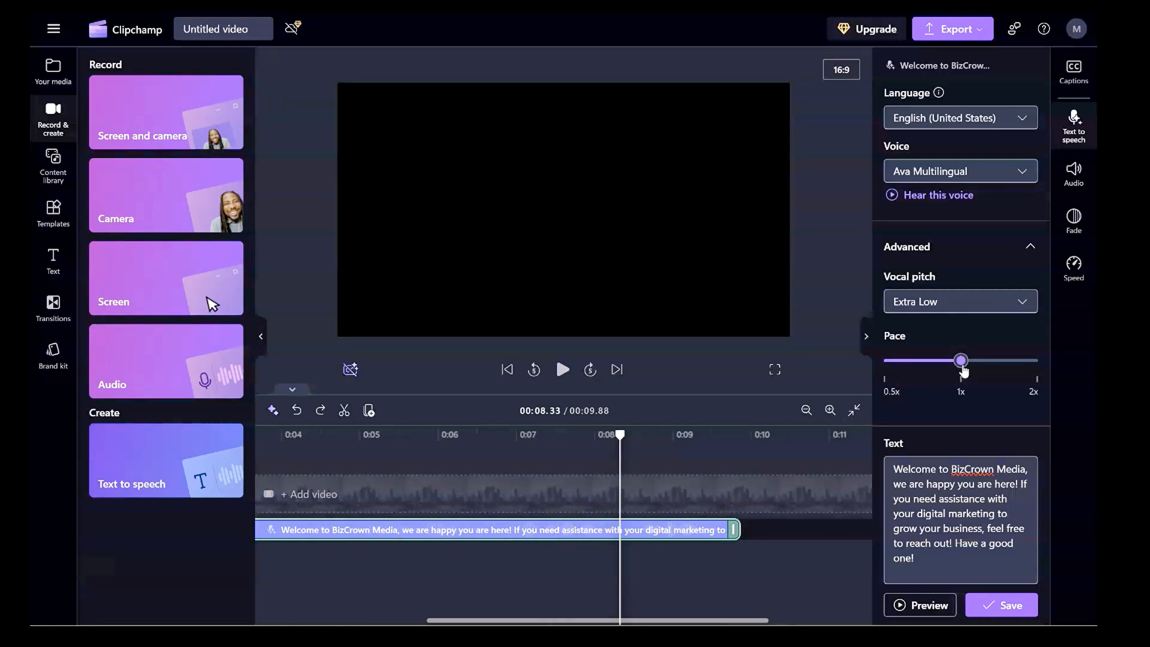
pyautogui.click(960, 300)
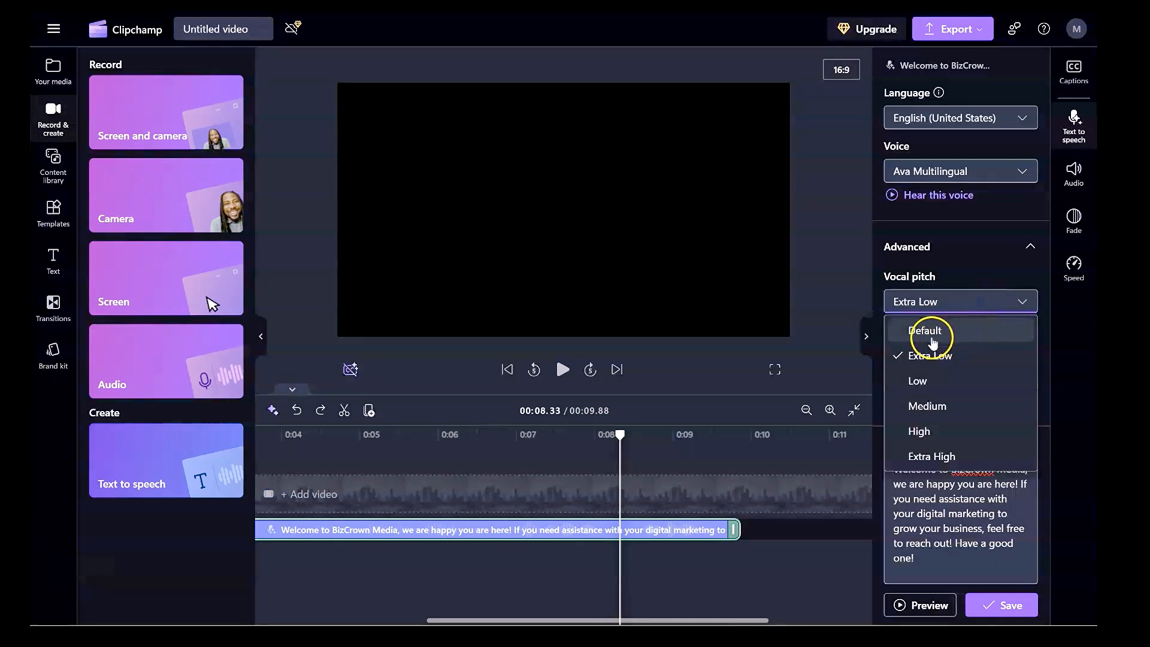
pyautogui.click(925, 330)
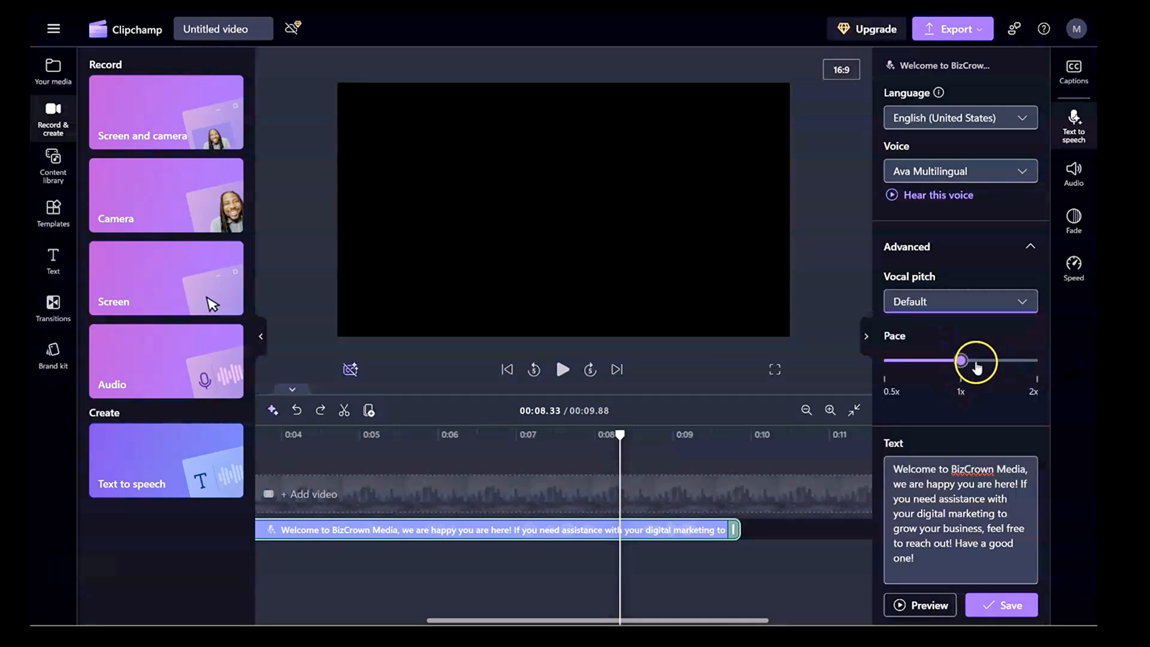
# Raise the speech pace to about 1.75x with the Pace slider
pyautogui.moveTo(976, 360); pyautogui.dragTo(961, 360)
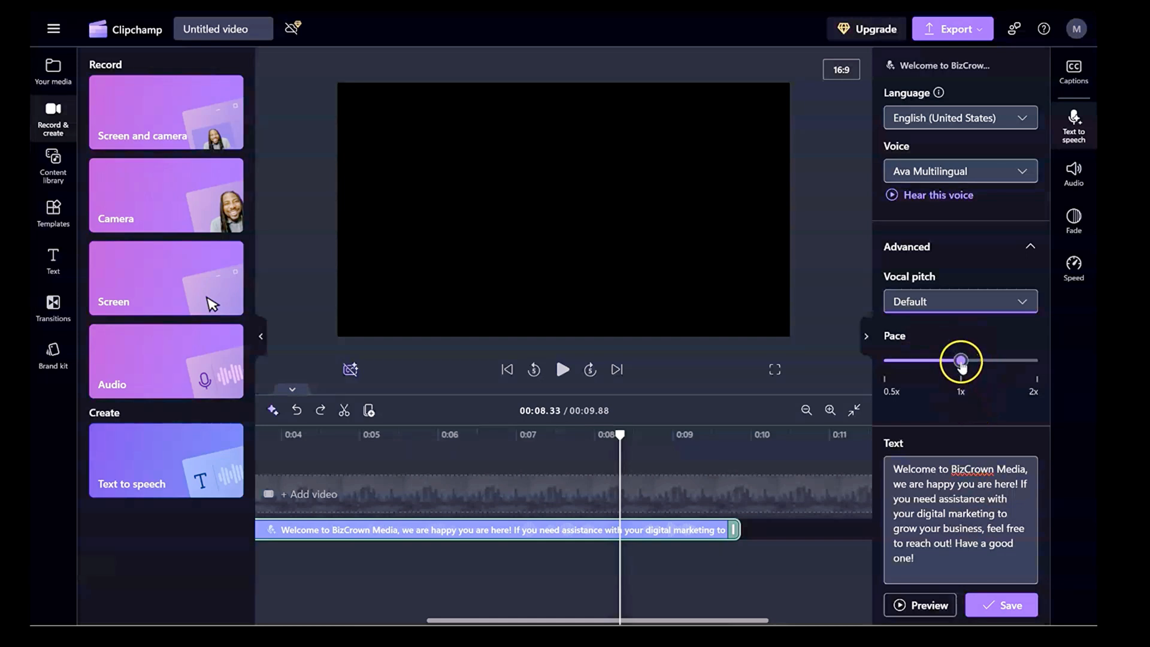
pyautogui.moveTo(960, 360); pyautogui.dragTo(990, 360)
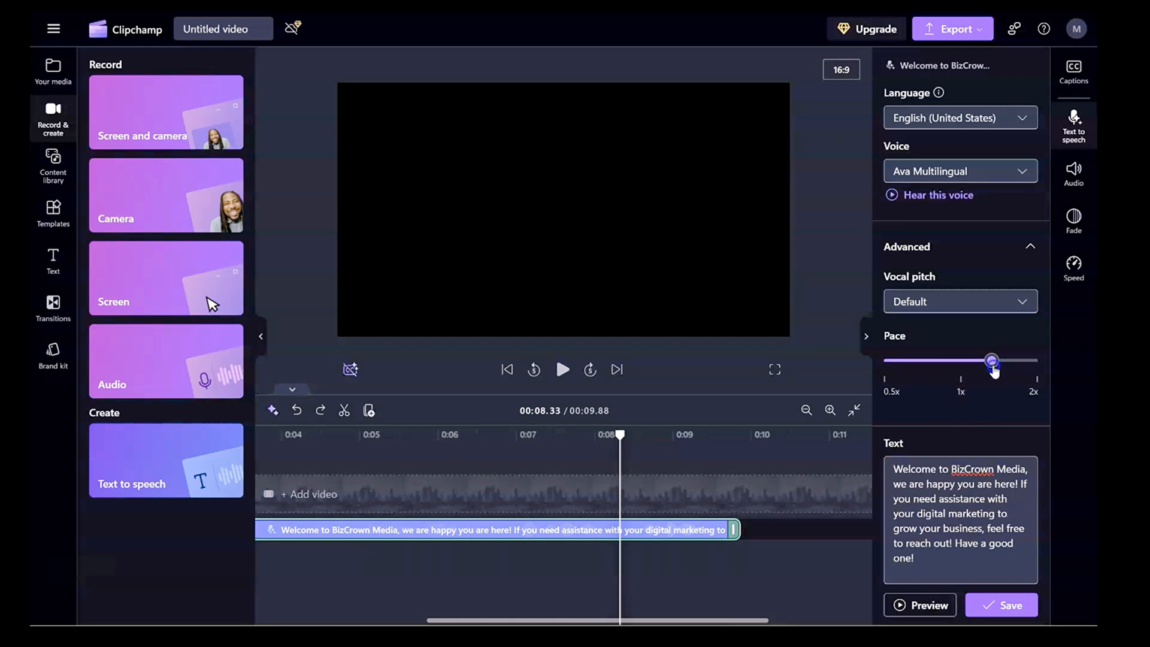
pyautogui.moveTo(991, 360); pyautogui.dragTo(1000, 360)
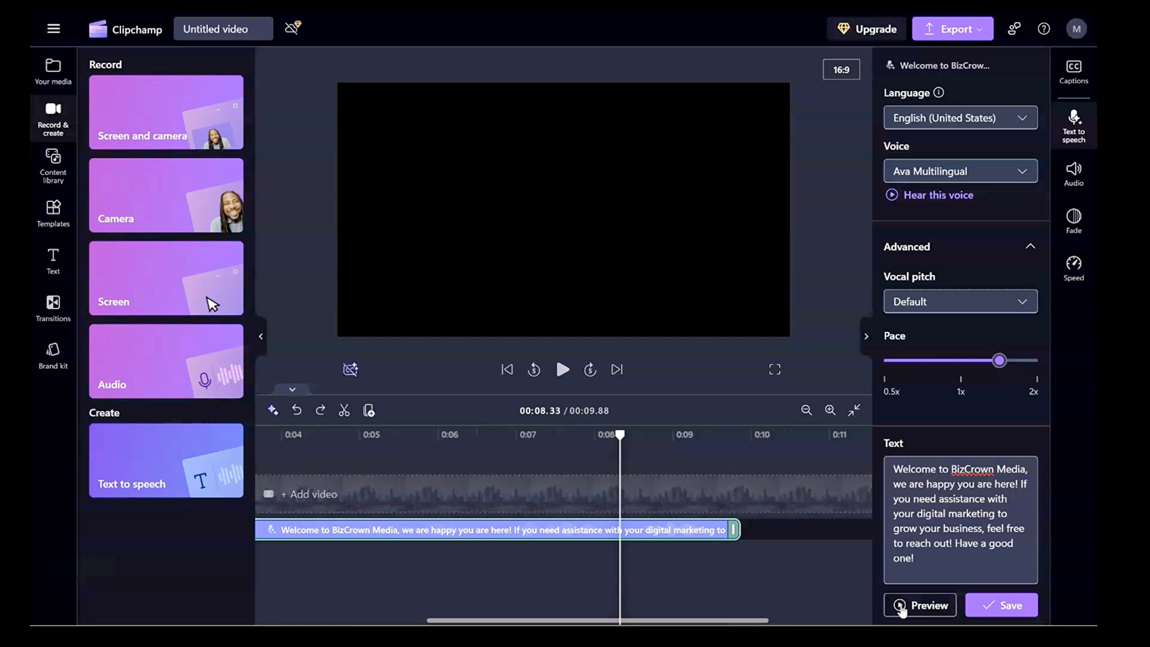
pyautogui.moveTo(1068, 378)
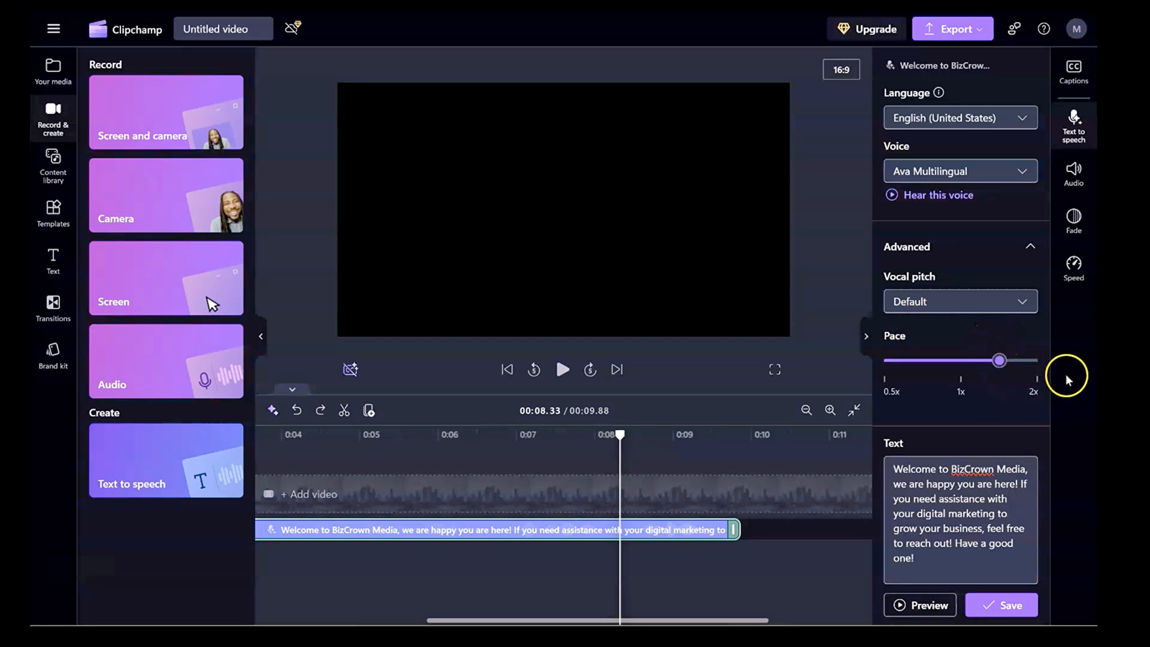
pyautogui.click(959, 301)
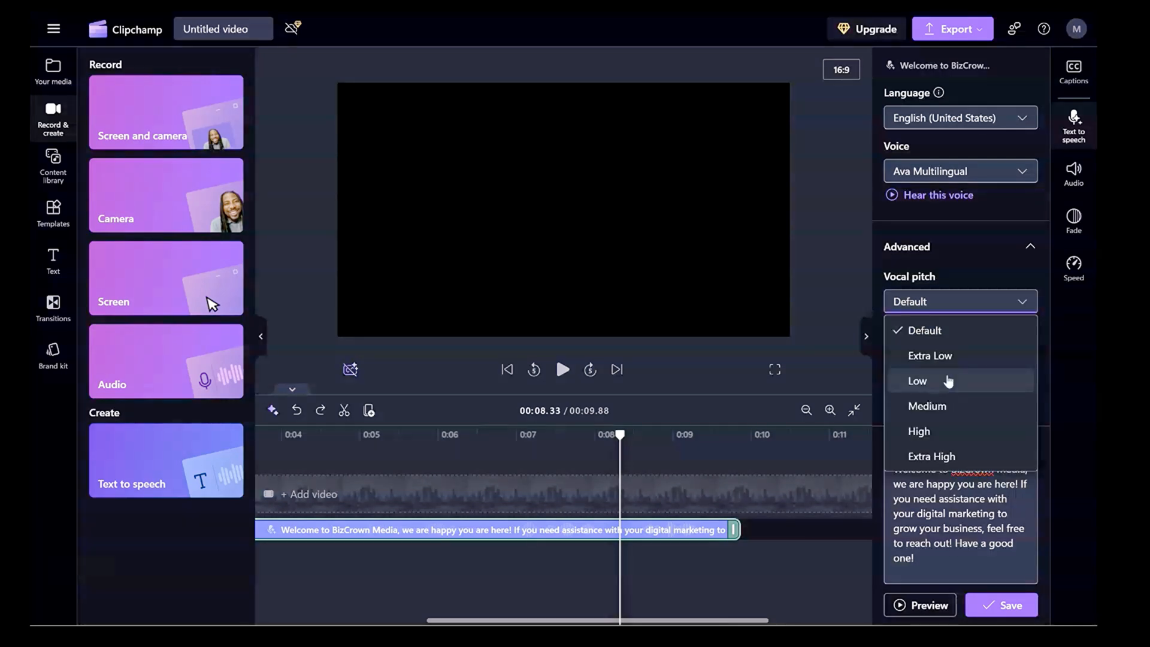
pyautogui.click(918, 381)
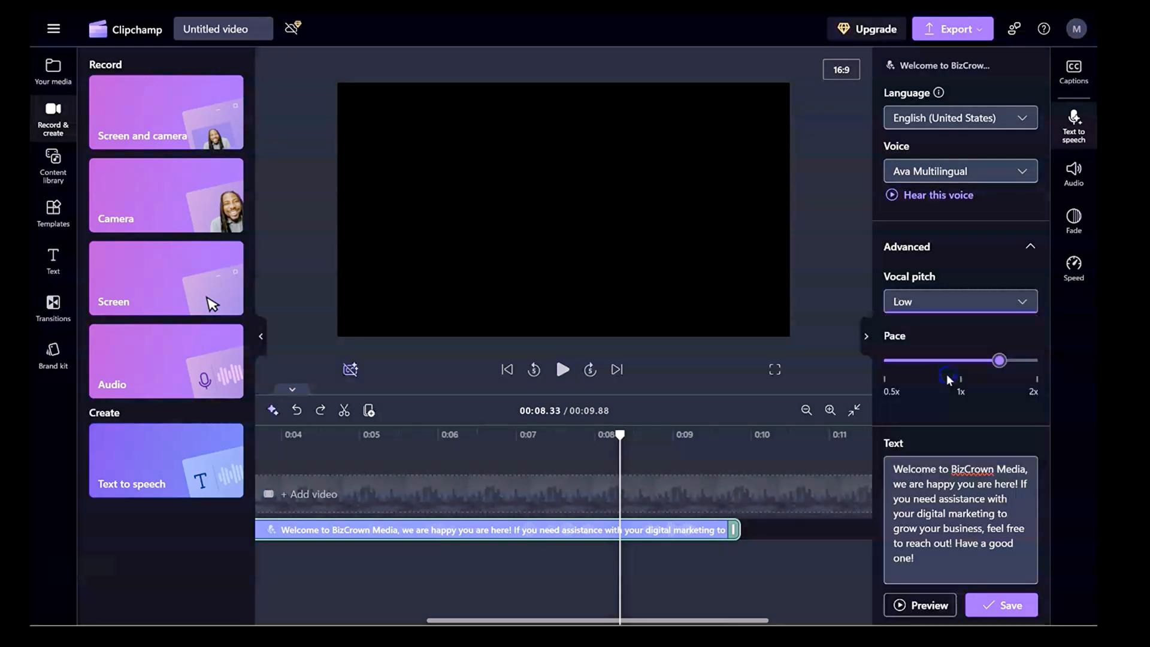
pyautogui.moveTo(1000, 360); pyautogui.dragTo(943, 360)
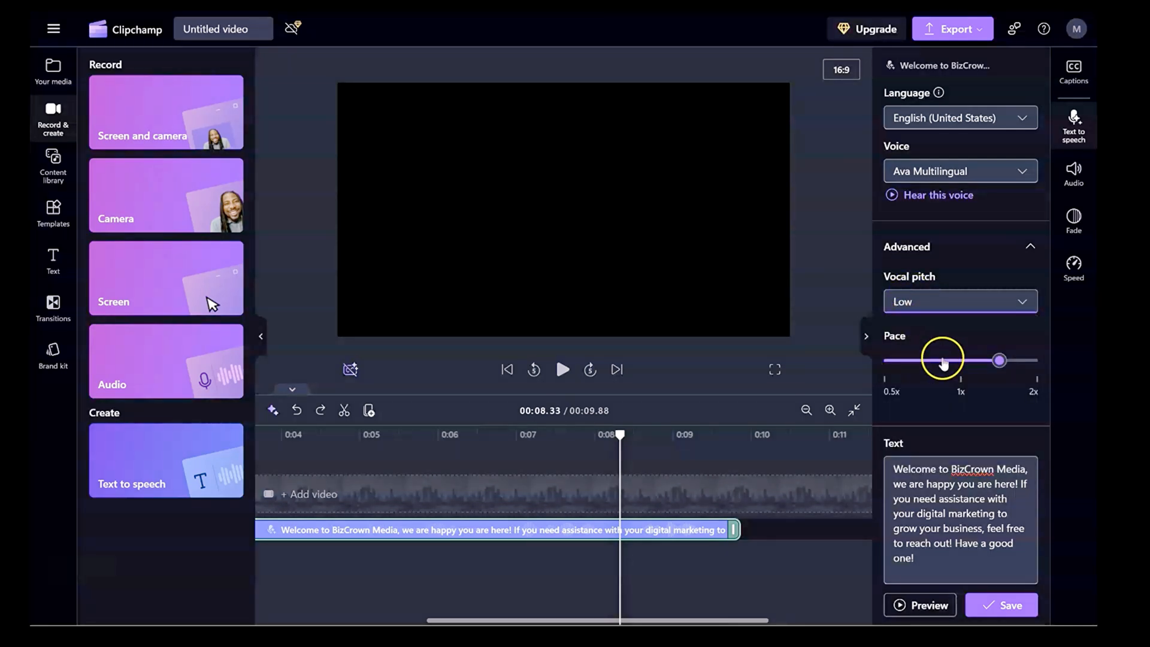
pyautogui.moveTo(942, 359); pyautogui.dragTo(997, 360)
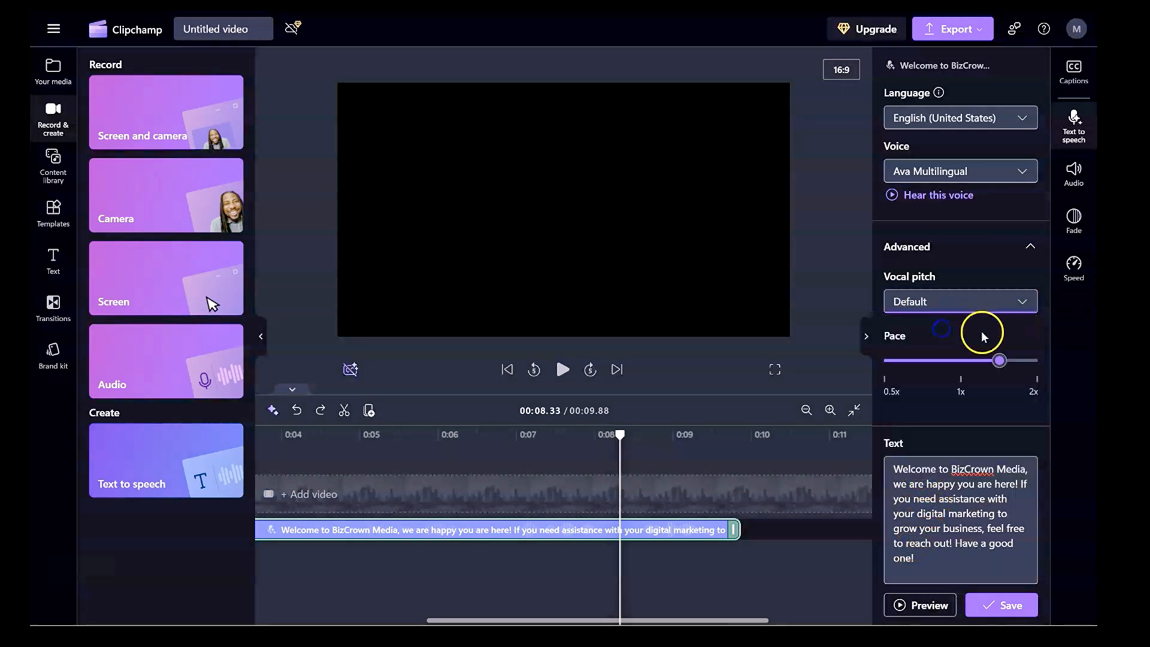
# Drag the Pace slider back down toward 1x
pyautogui.moveTo(999, 360); pyautogui.dragTo(960, 360)
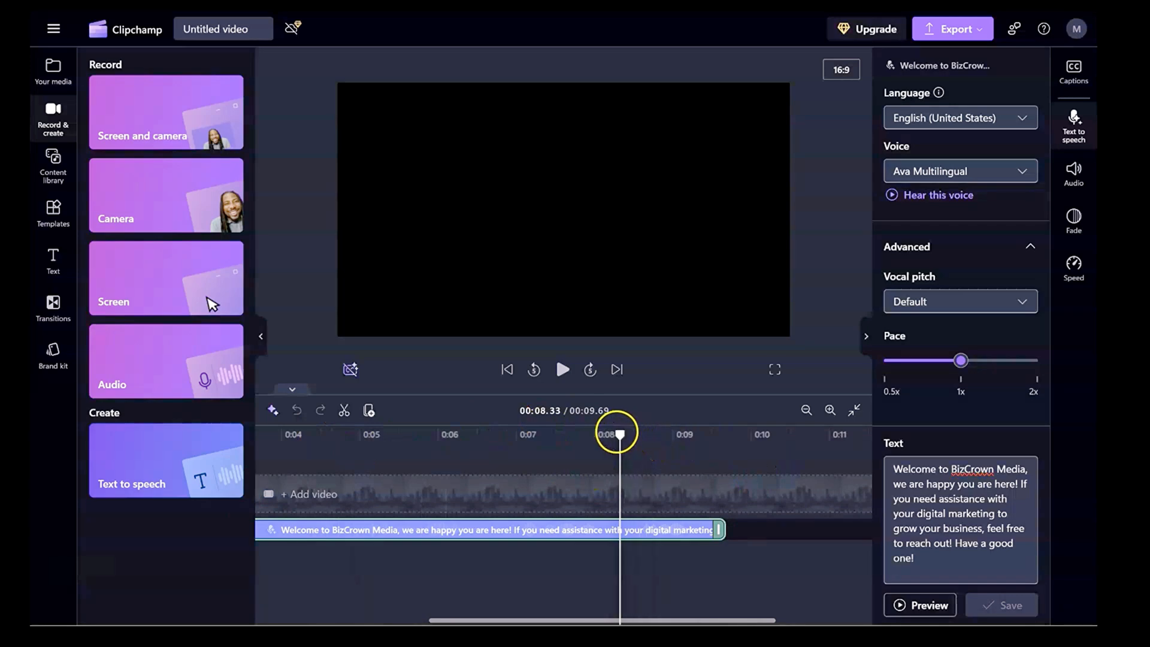
pyautogui.click(563, 370)
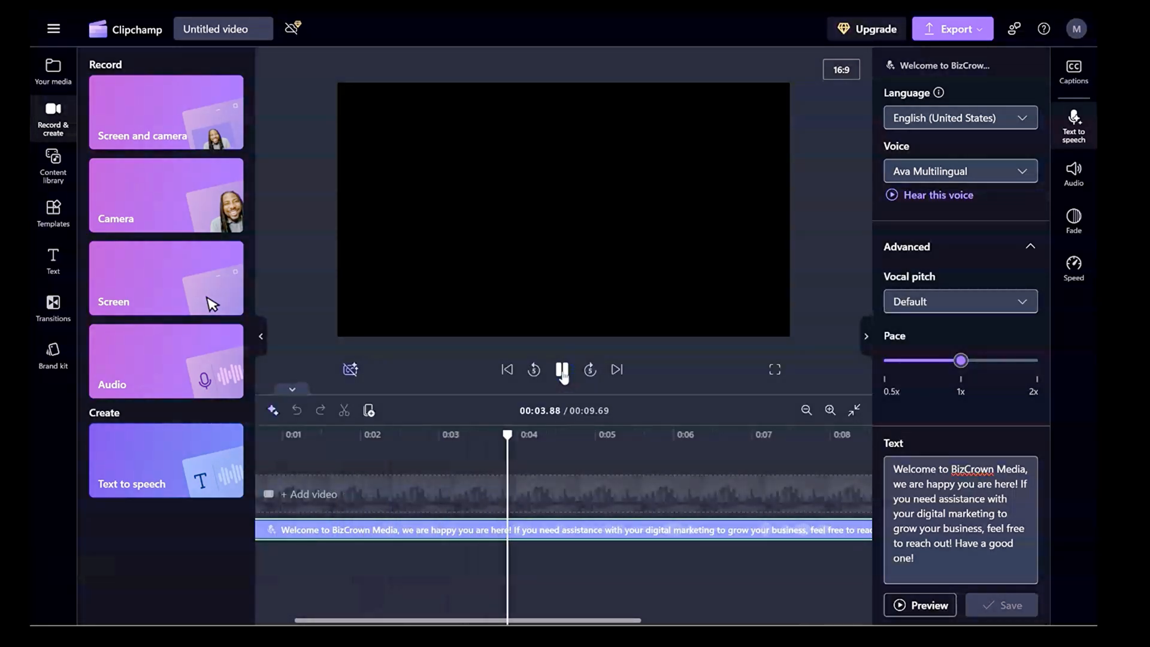
pyautogui.click(563, 369)
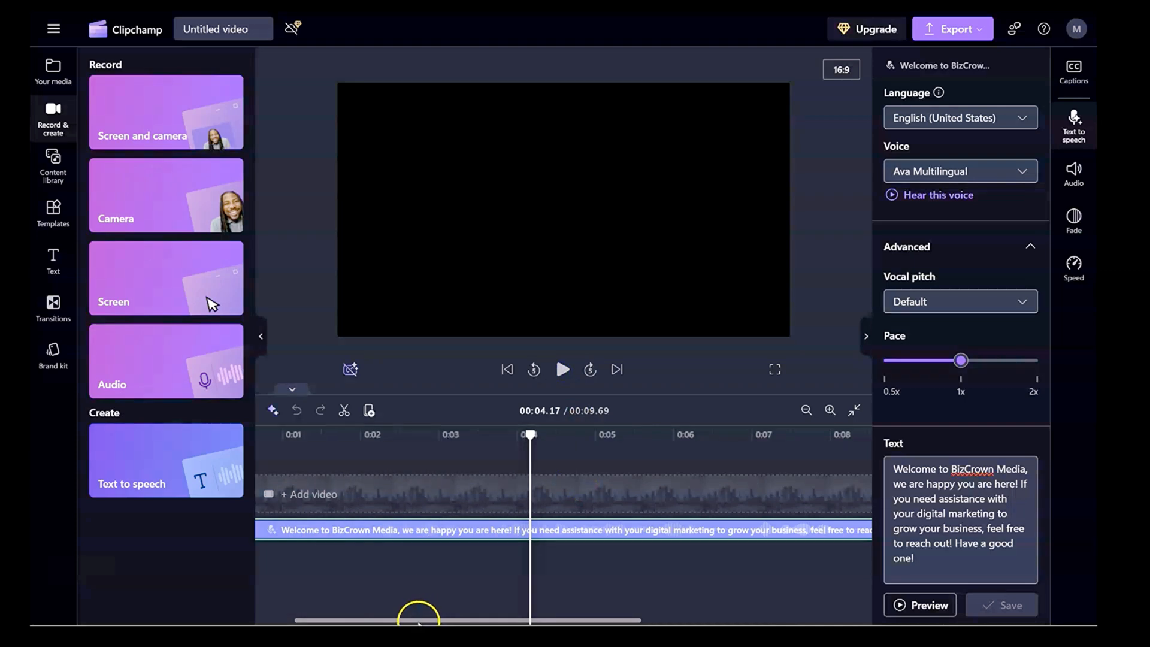
pyautogui.moveTo(807, 410)
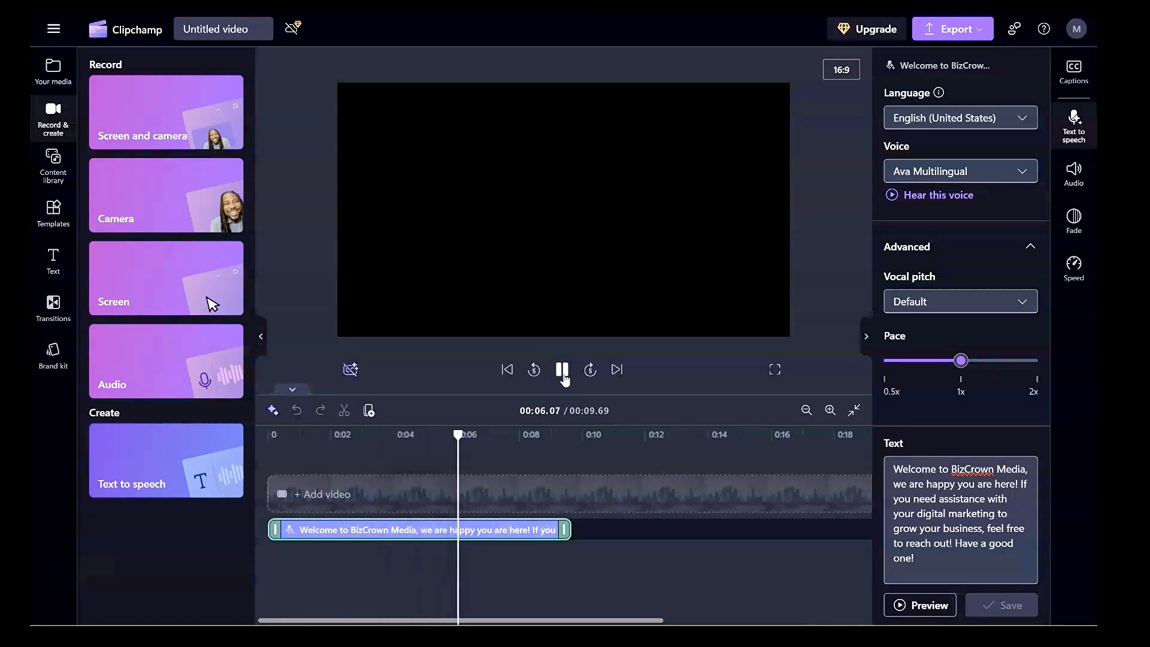
pyautogui.click(563, 369)
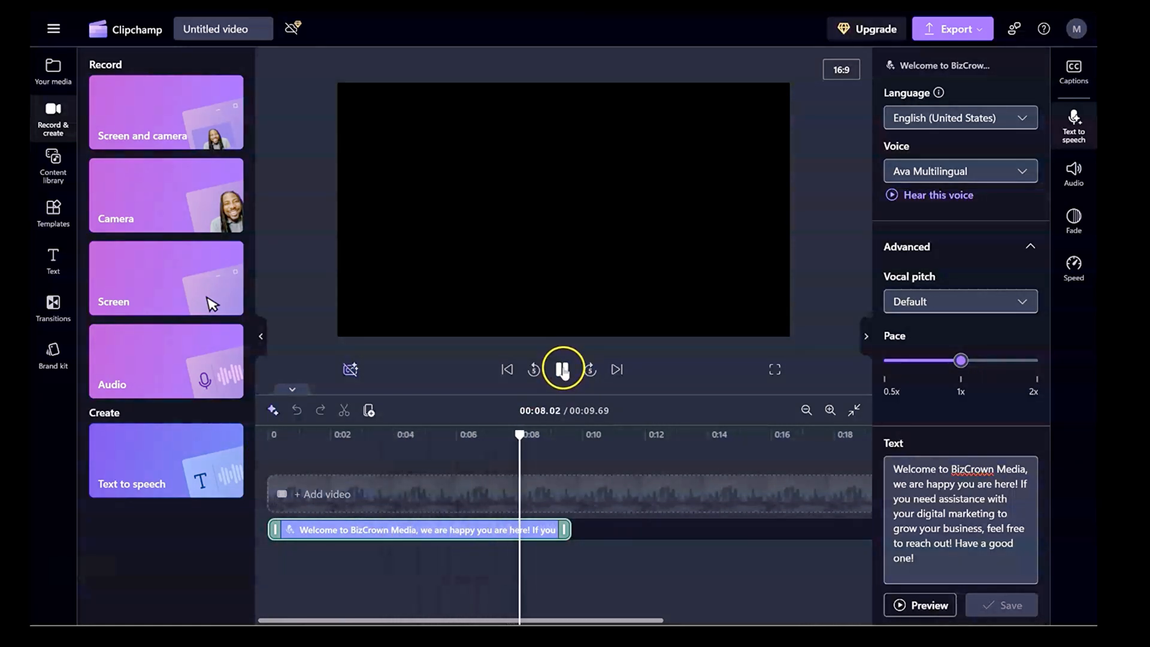
pyautogui.click(563, 369)
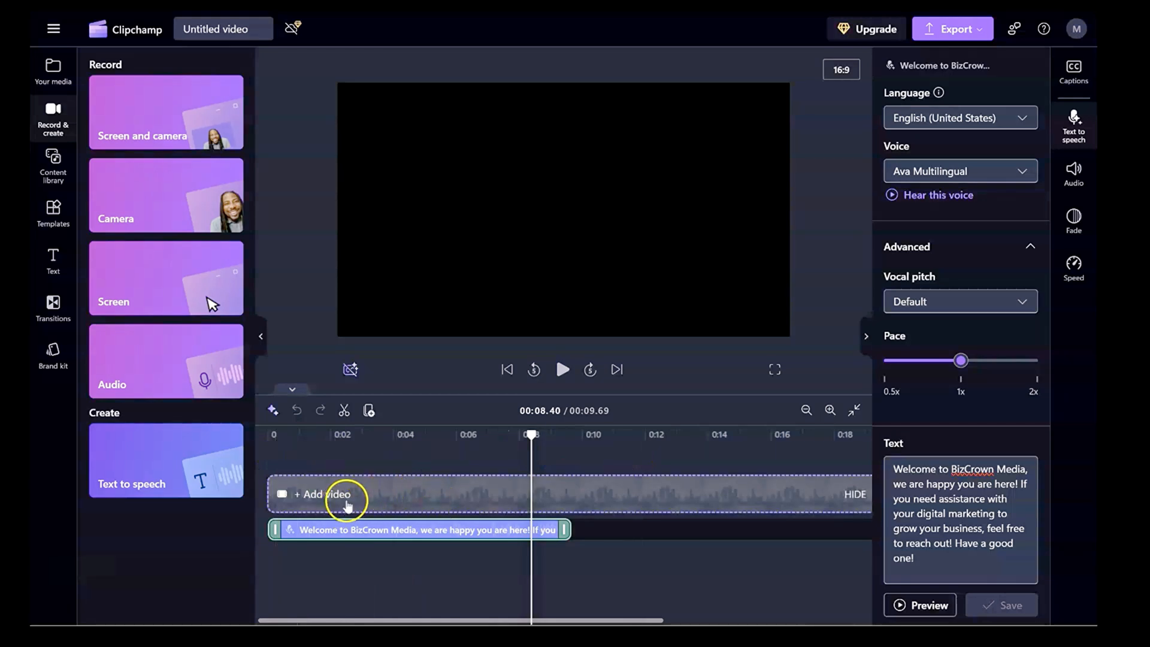
pyautogui.moveTo(395, 509)
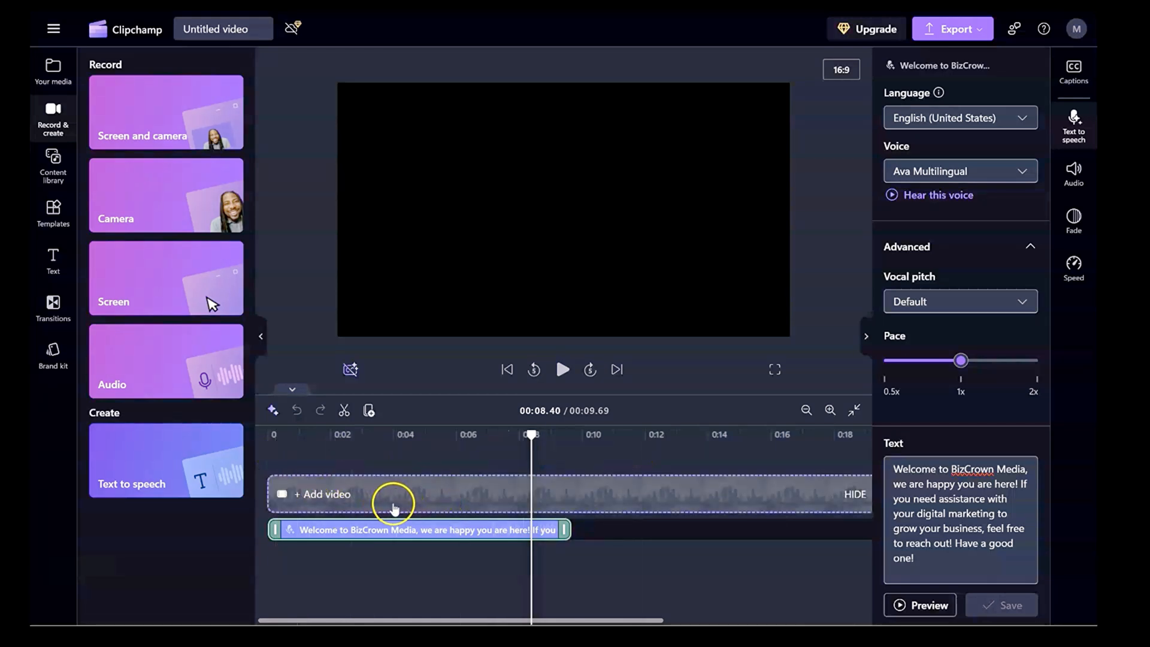
# Filter the content library to Visuals, search 'crown', and browse toward the cream texture background
pyautogui.click(52, 165)
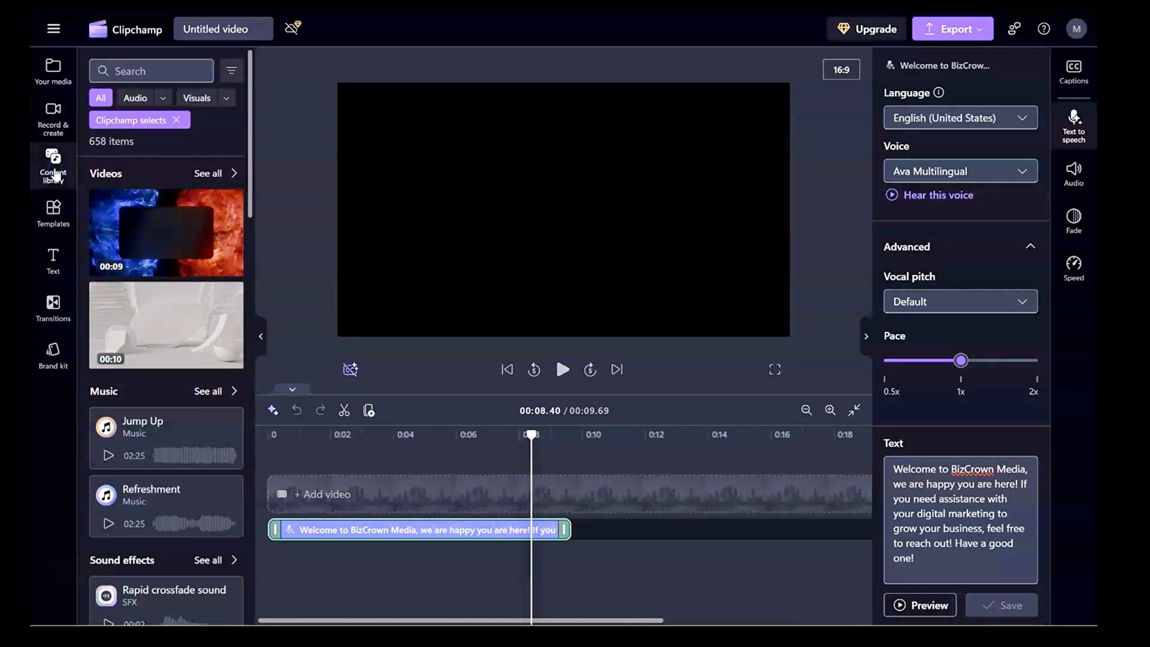
pyautogui.moveTo(196, 98)
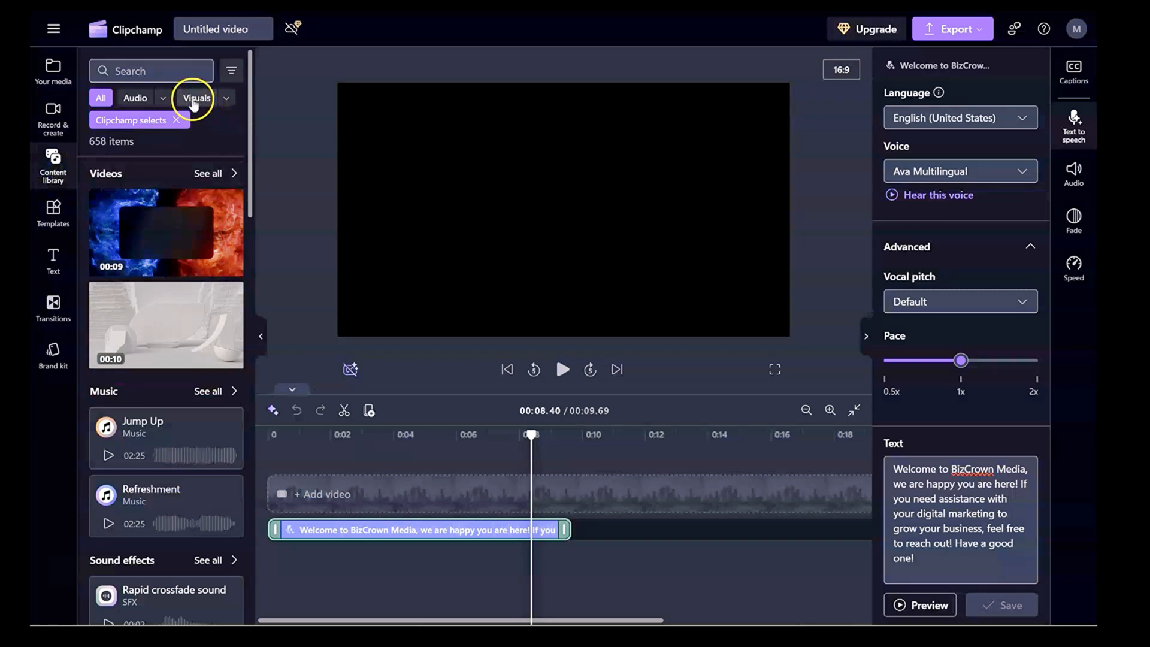
pyautogui.click(196, 97)
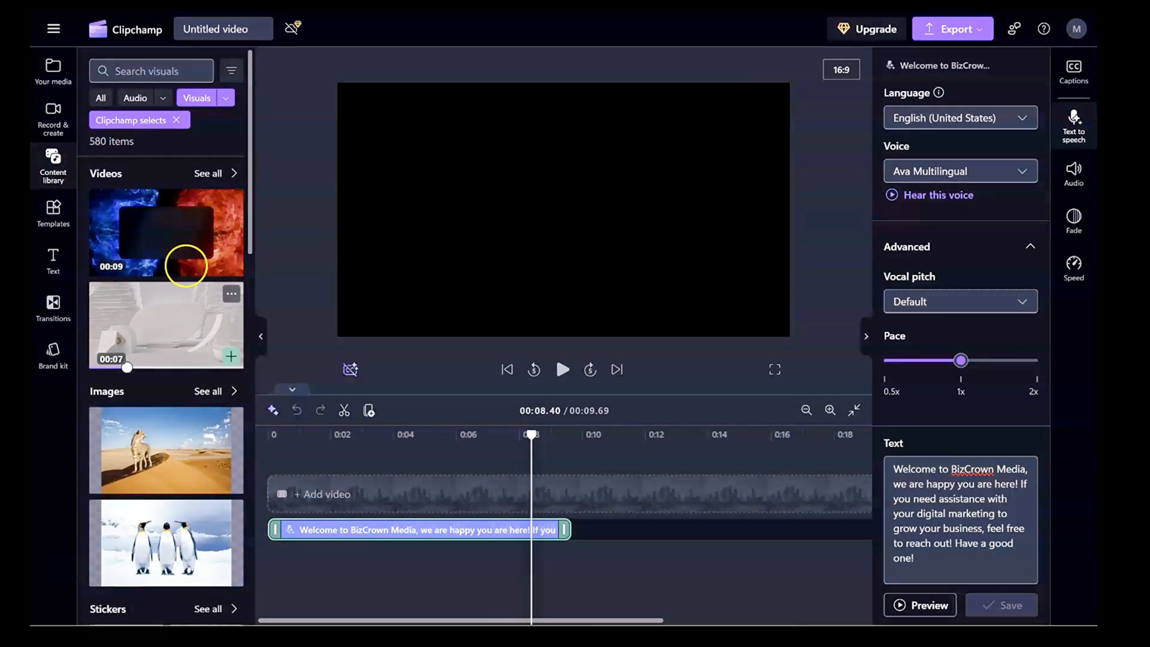
pyautogui.write('crown')
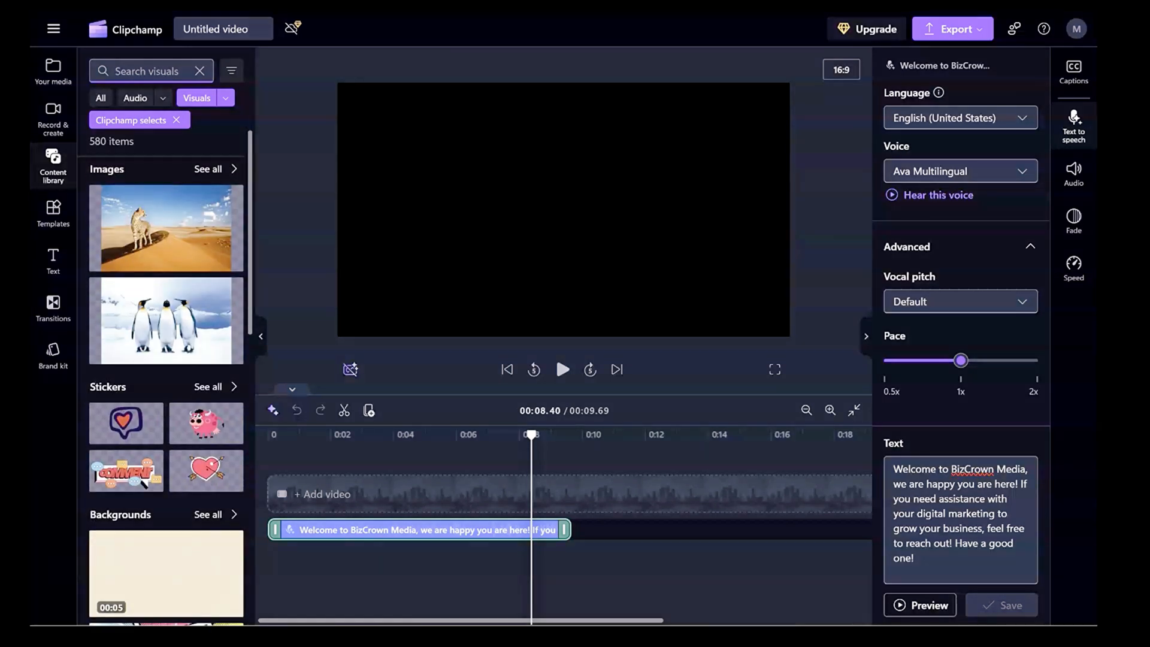
pyautogui.scroll(-3)
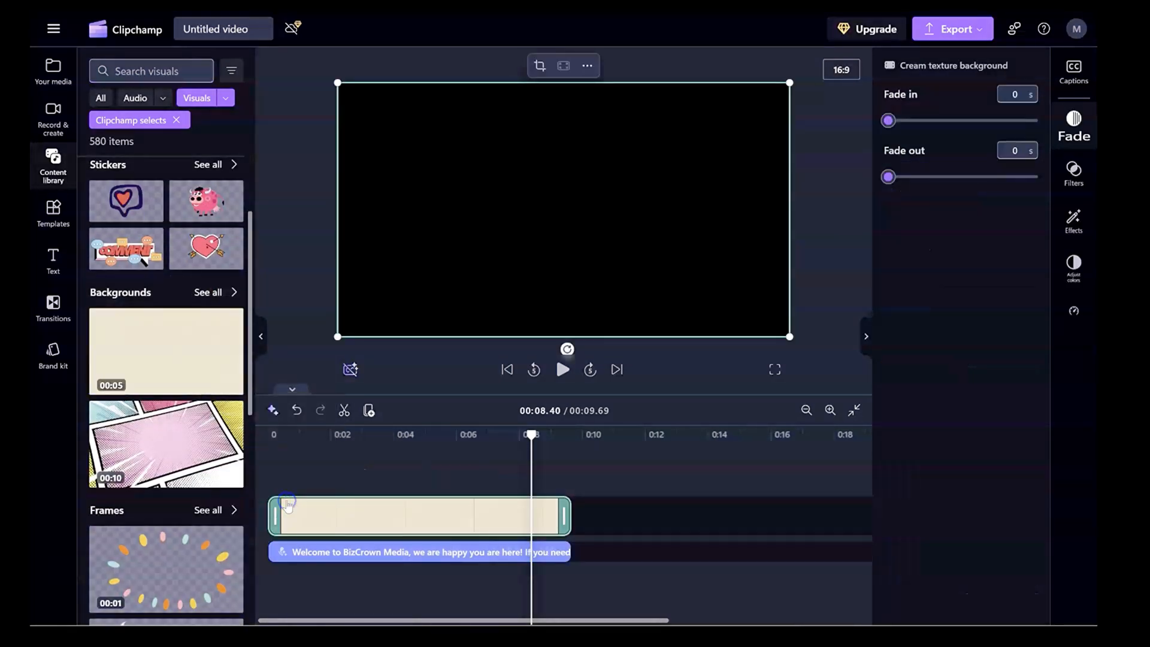
pyautogui.click(536, 438)
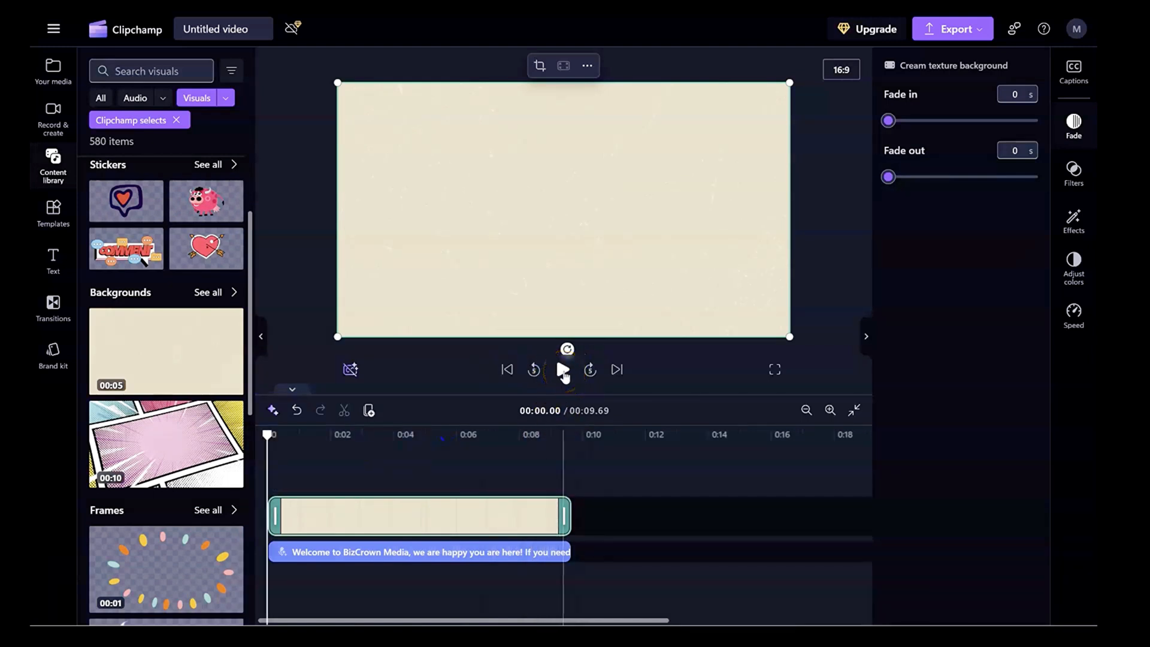
pyautogui.click(563, 369)
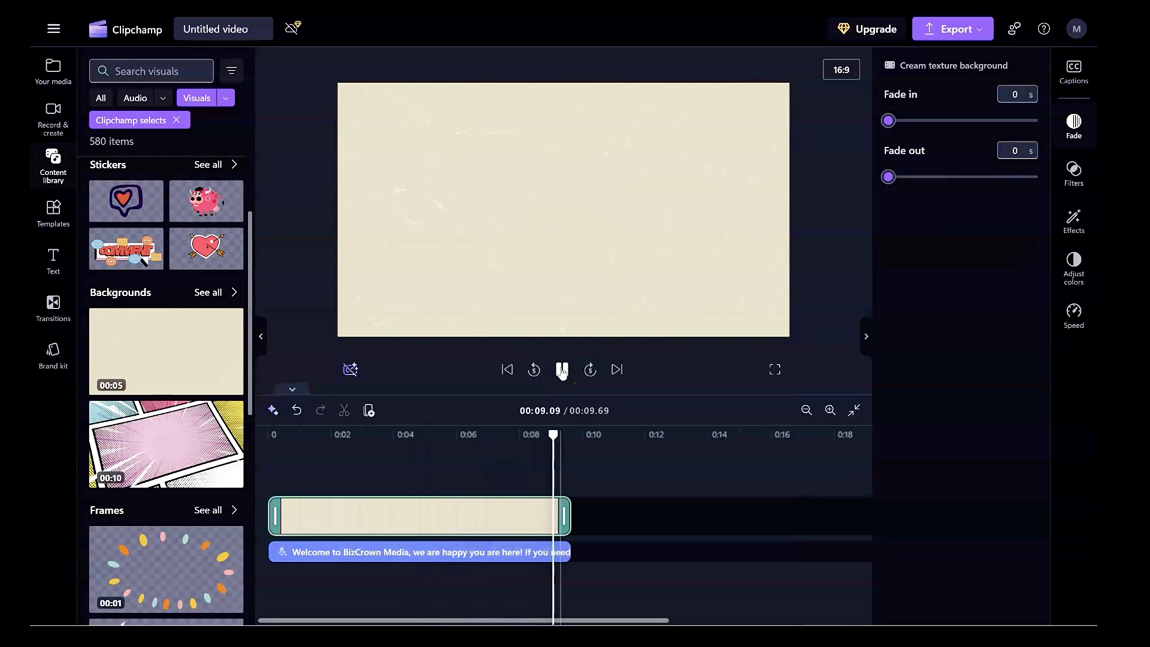
pyautogui.click(563, 369)
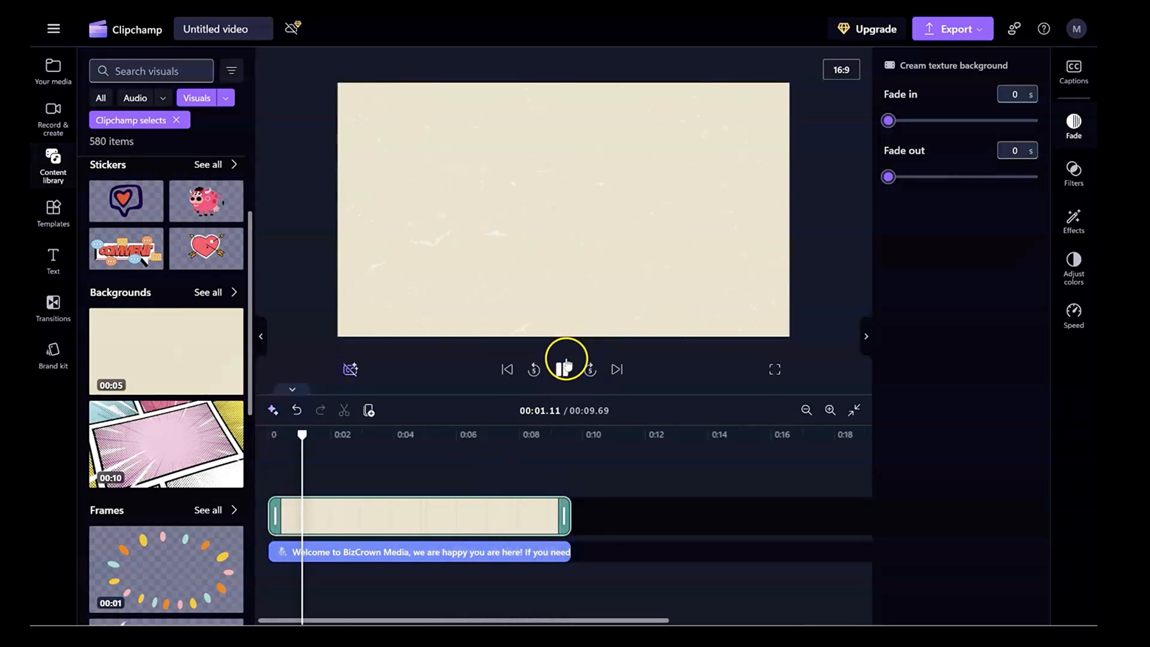
pyautogui.click(565, 369)
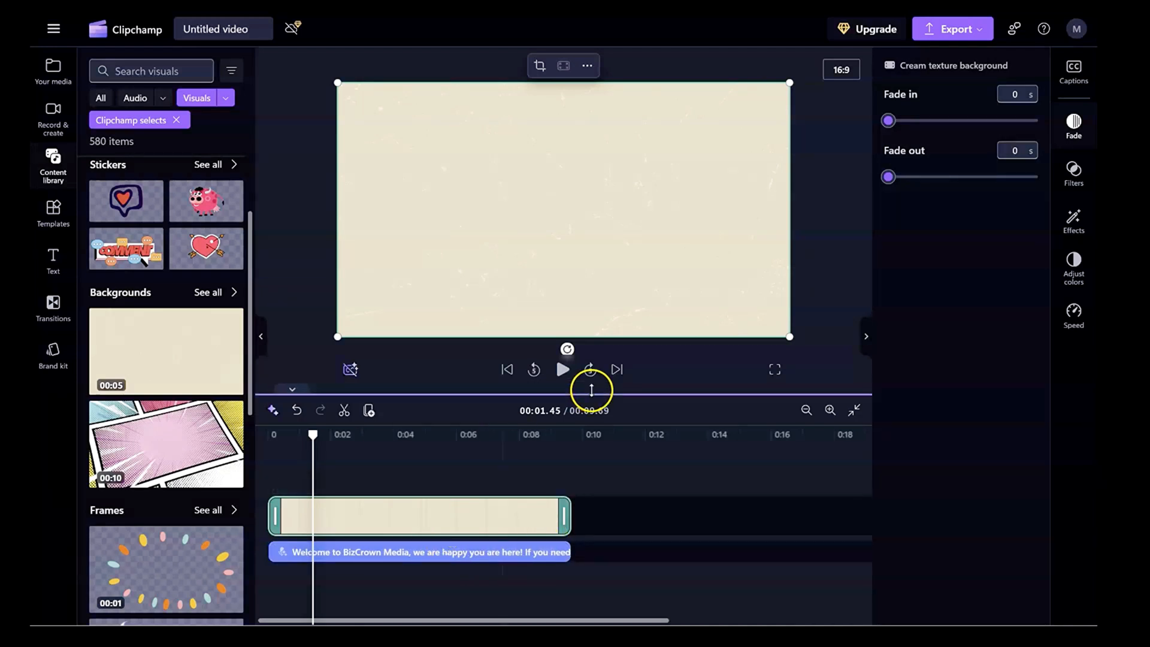
pyautogui.click(420, 552)
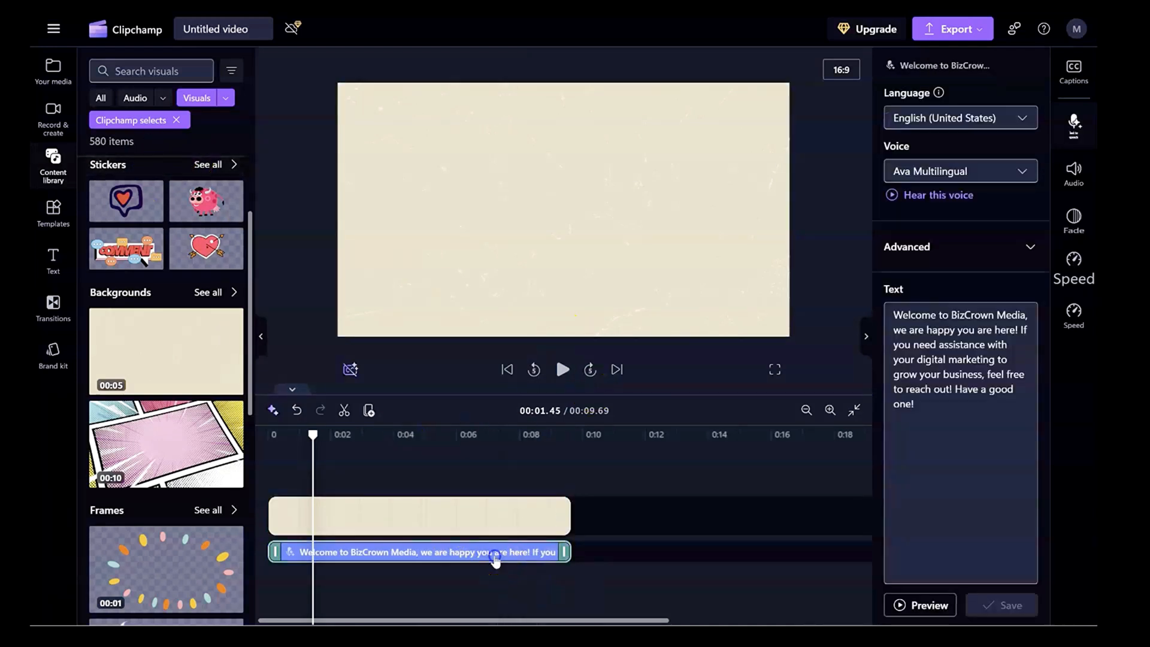
pyautogui.click(1073, 219)
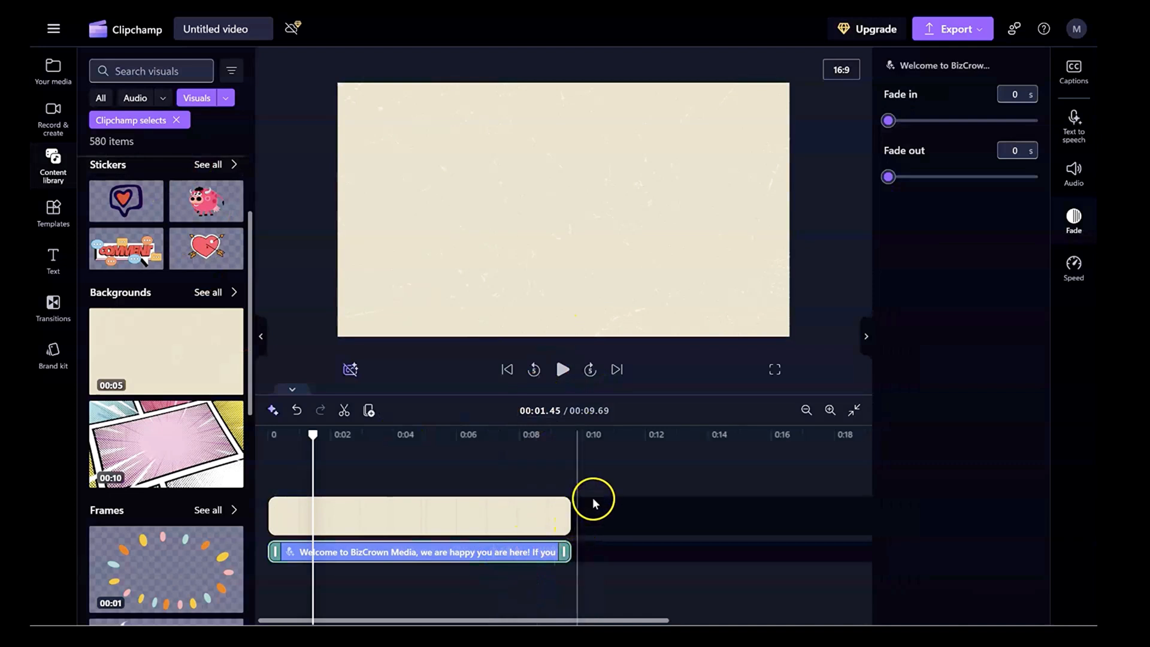
pyautogui.click(1073, 121)
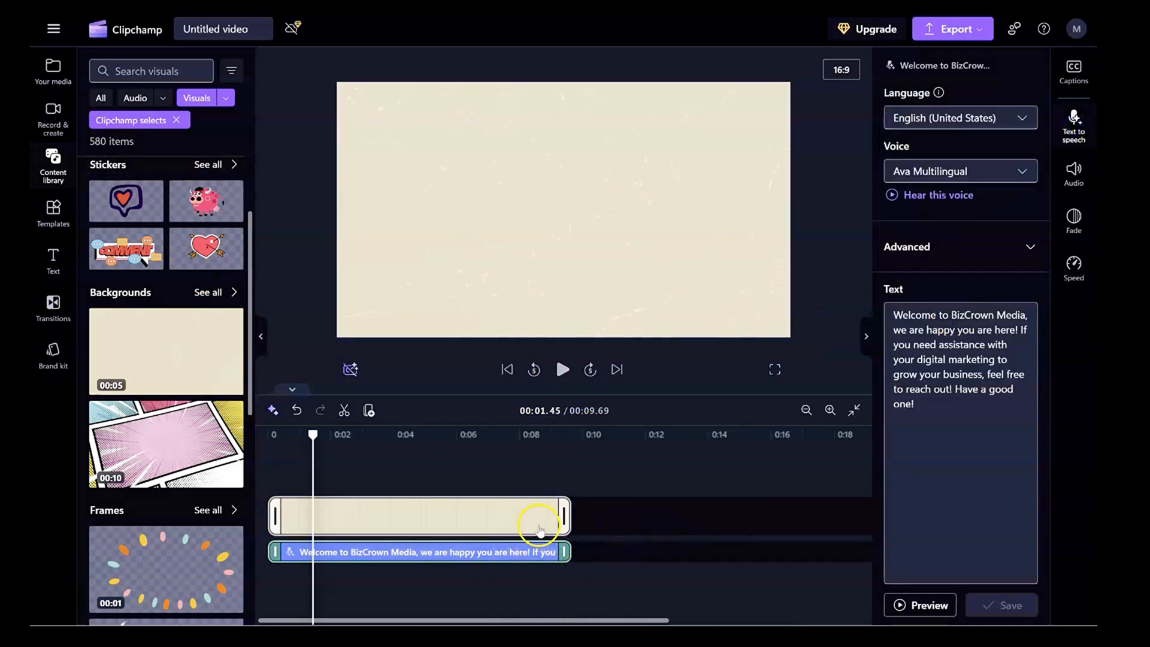